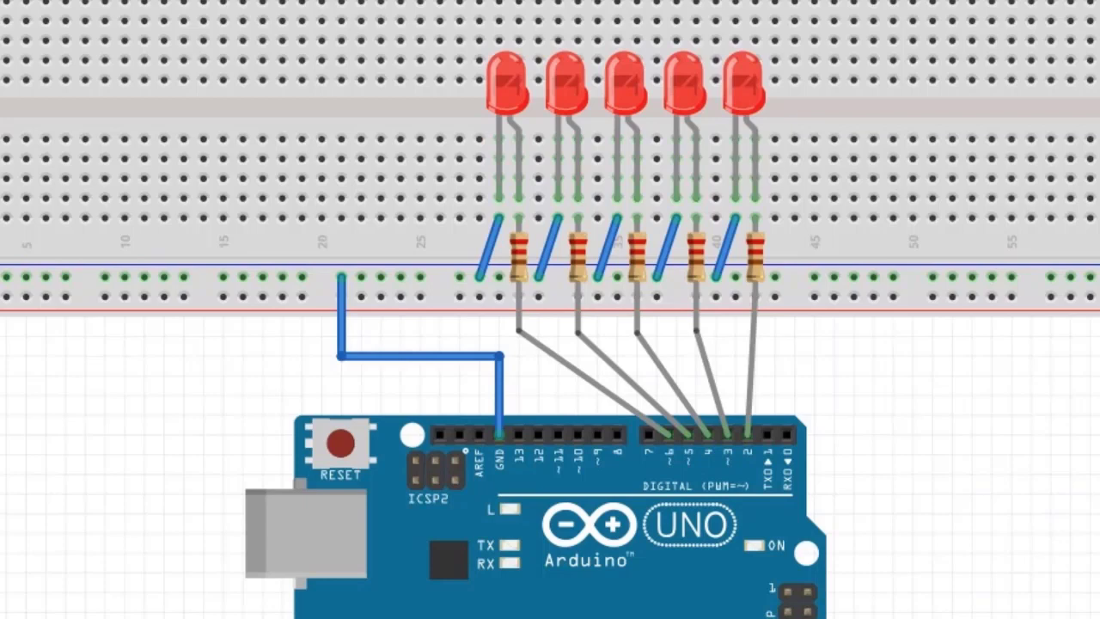
pyautogui.moveTo(721, 167)
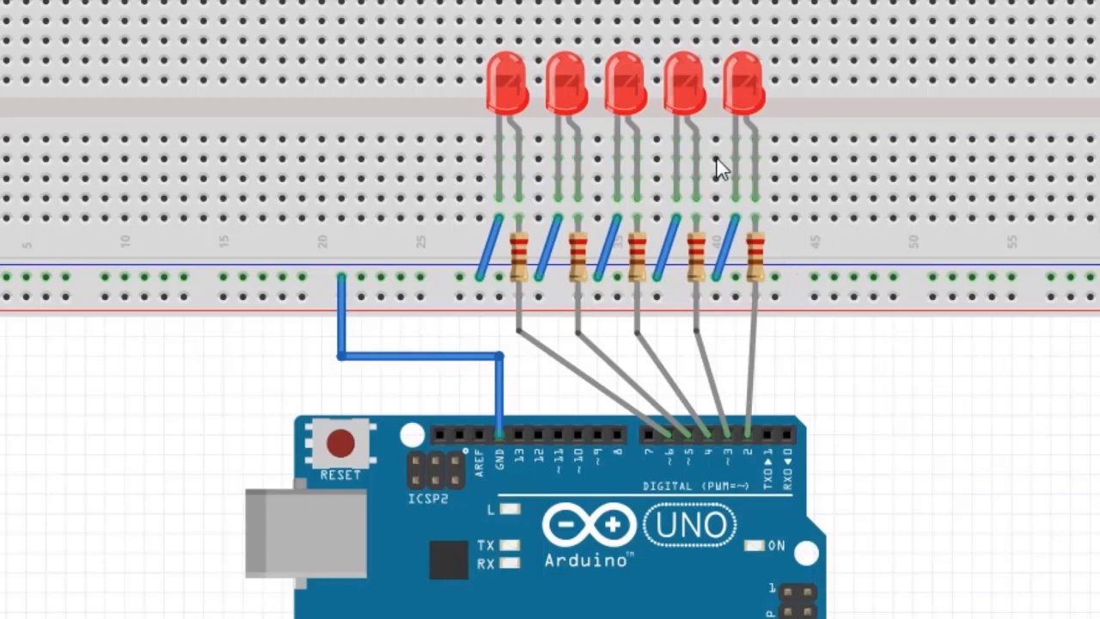
pyautogui.moveTo(726, 296)
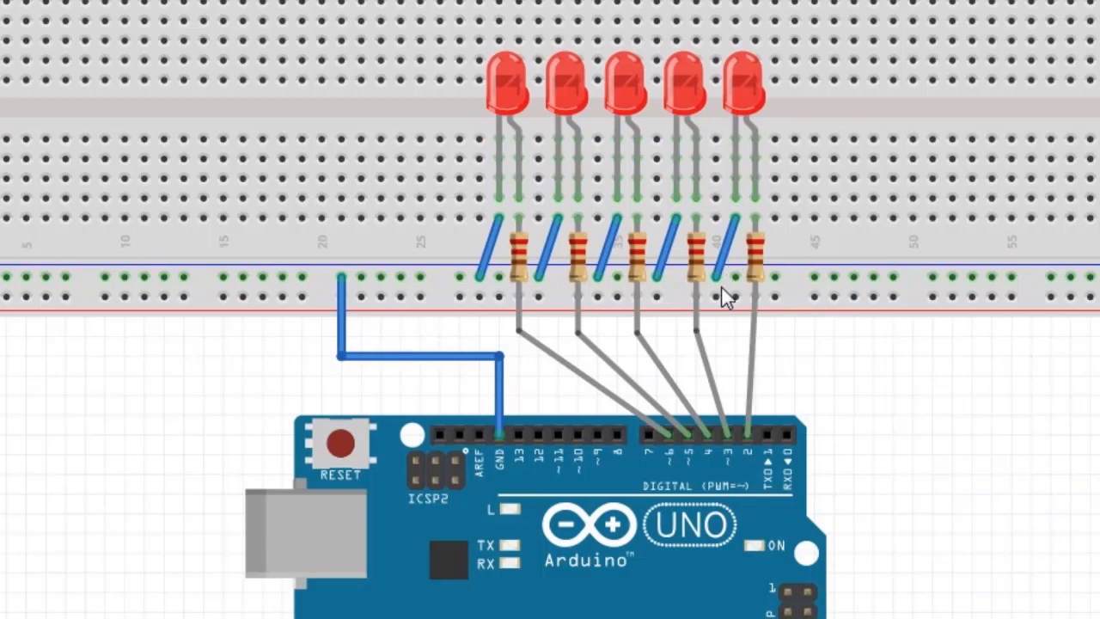
pyautogui.moveTo(725, 297)
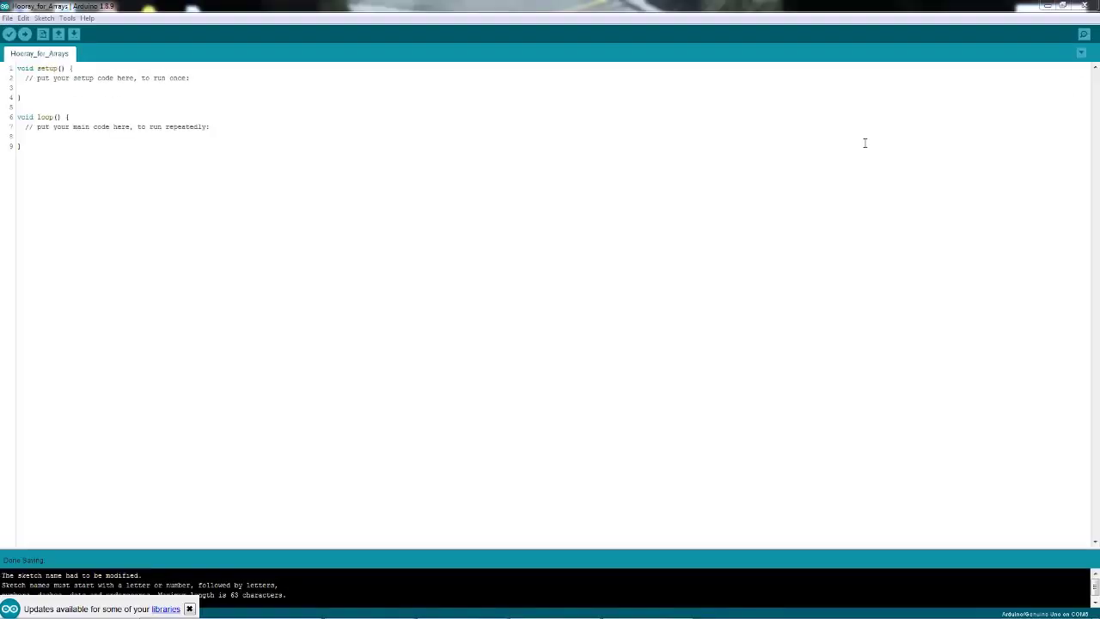
pyautogui.moveTo(817, 116)
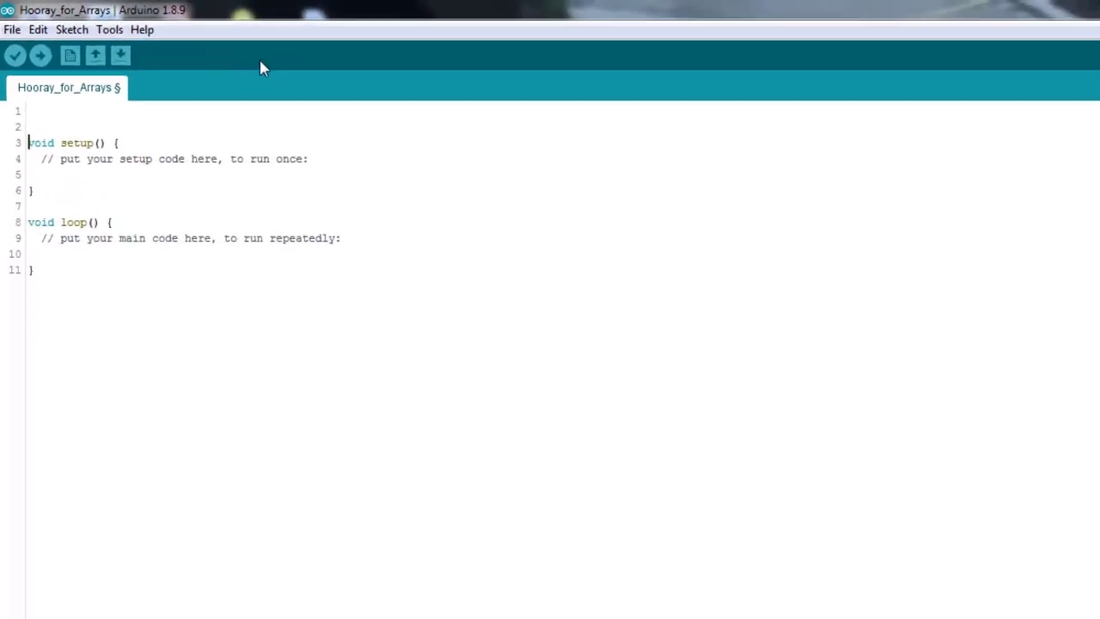
# Add a blank line above setup() and begin line 2 with 'byte'
pyautogui.press('Enter')
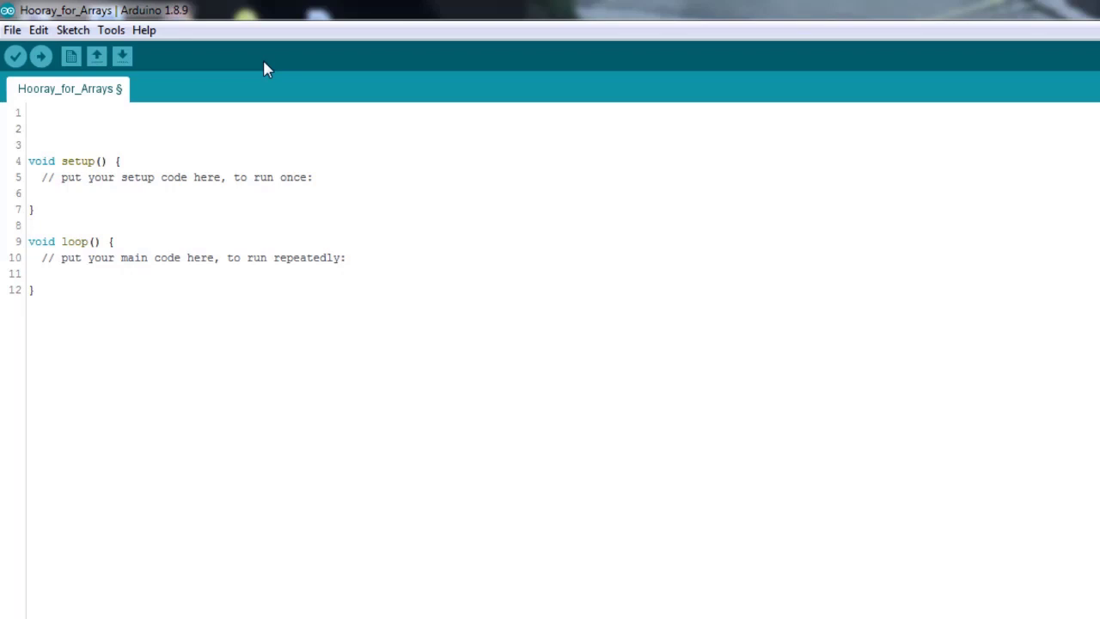
pyautogui.write('byte')
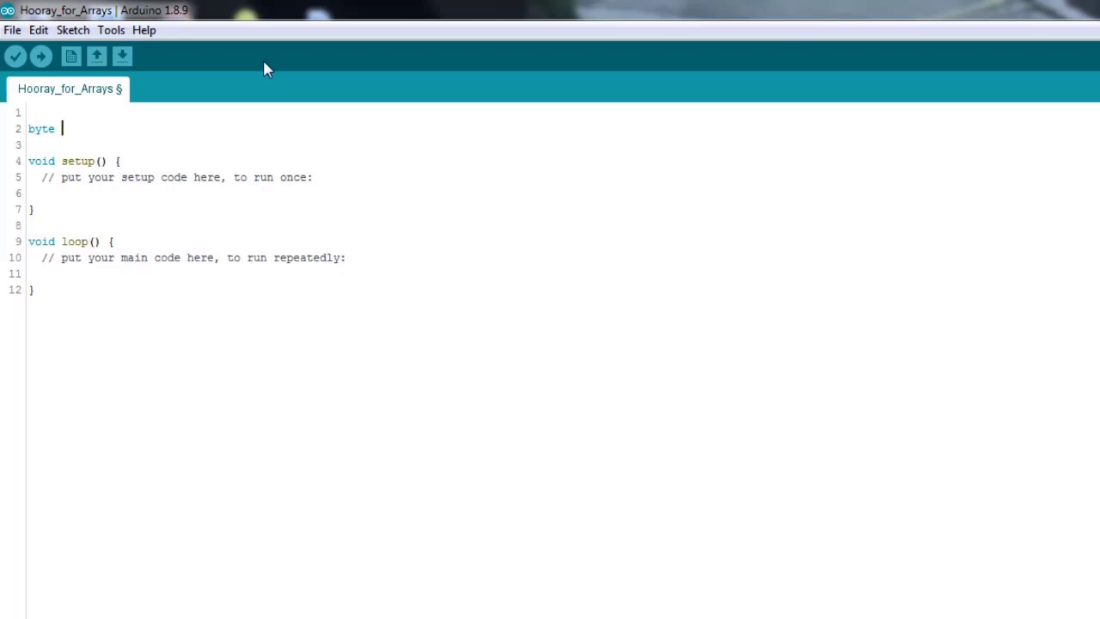
# Declare byte LEDpins[5] = {2, 3, 4, 5, 6}; on line 2
pyautogui.write('l')
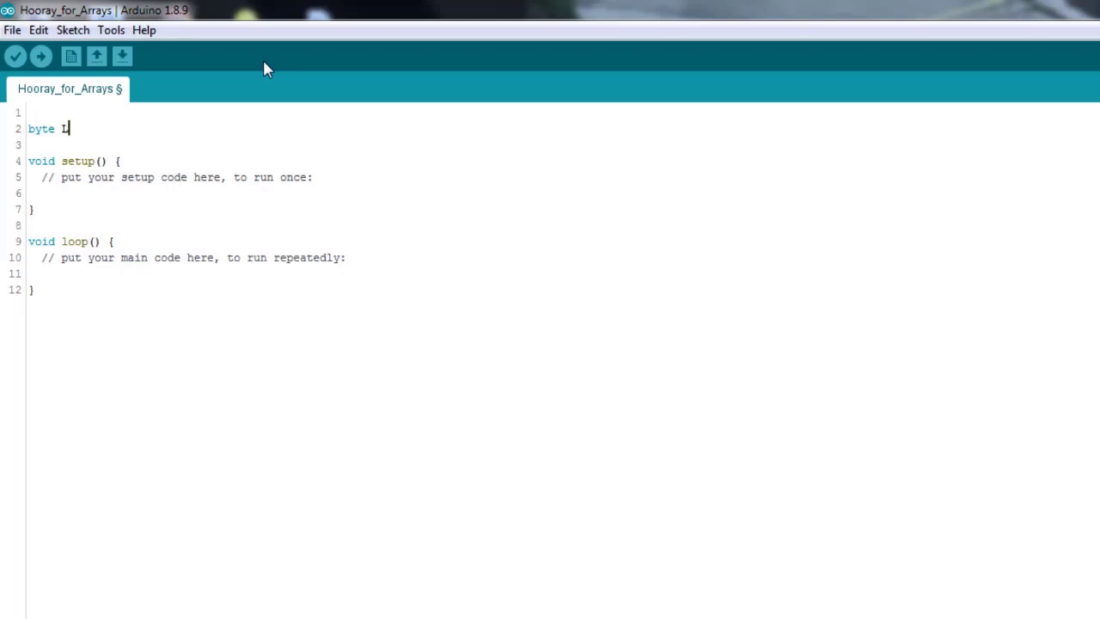
pyautogui.write('ED')
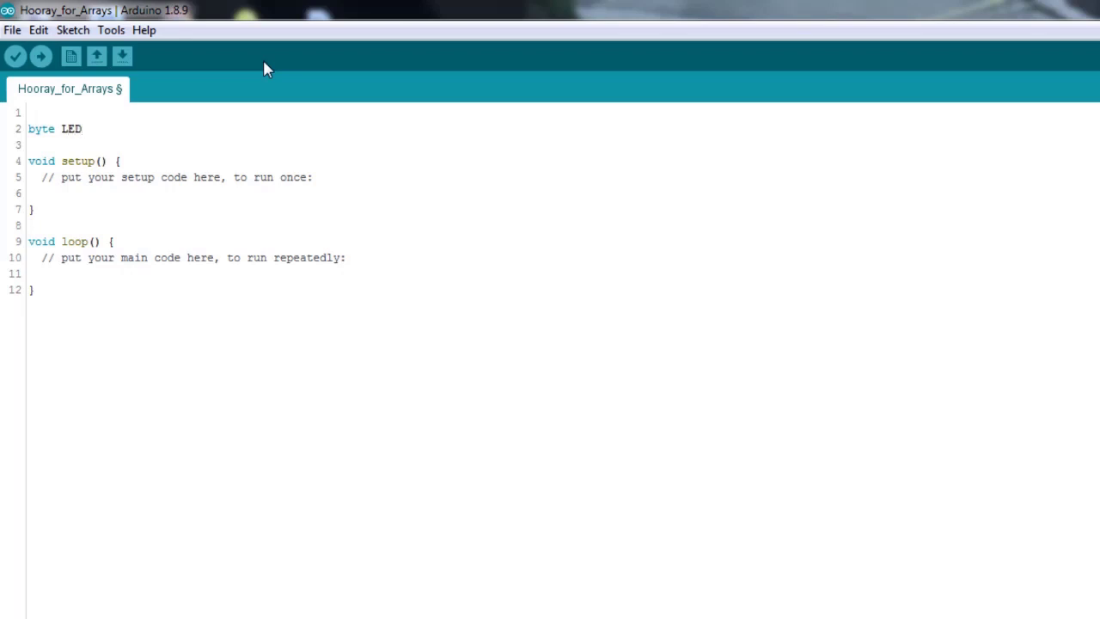
pyautogui.write('pins')
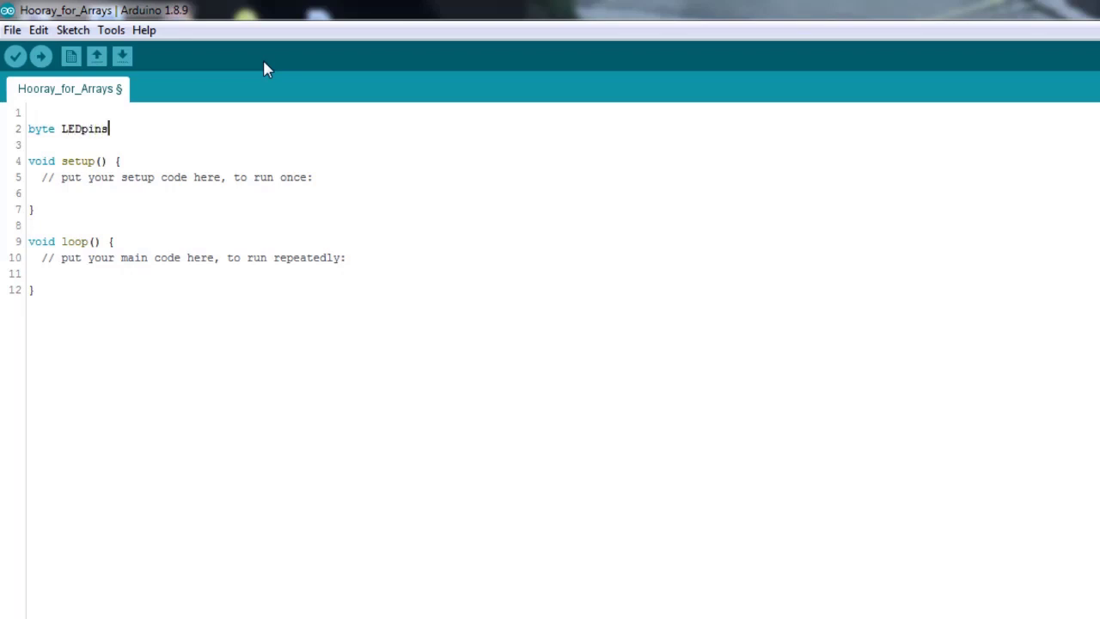
pyautogui.write('[')
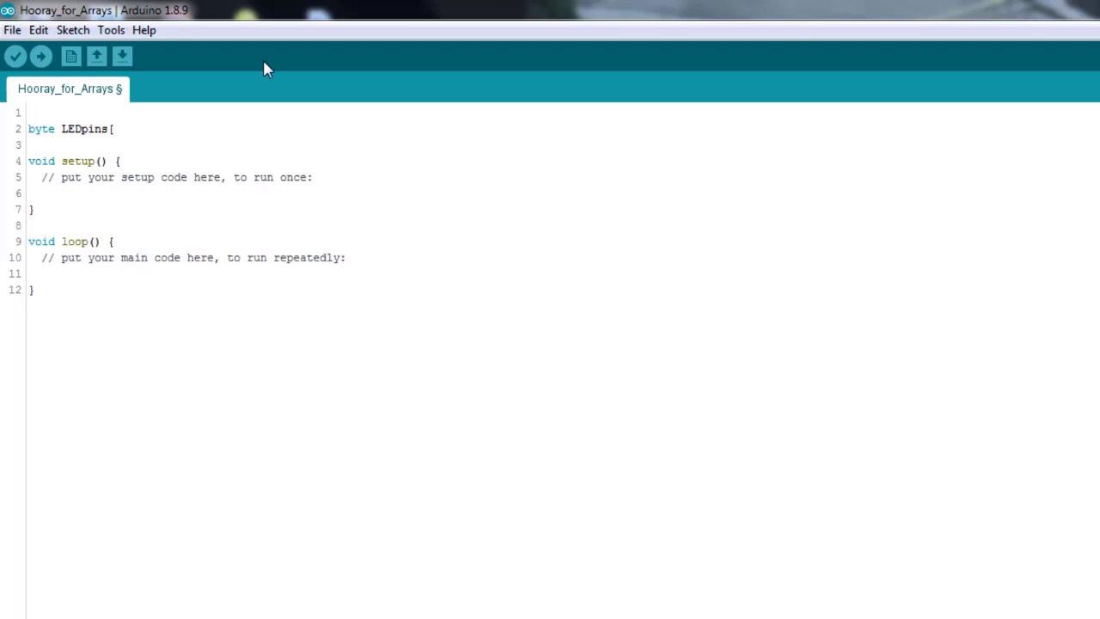
pyautogui.write('5]')
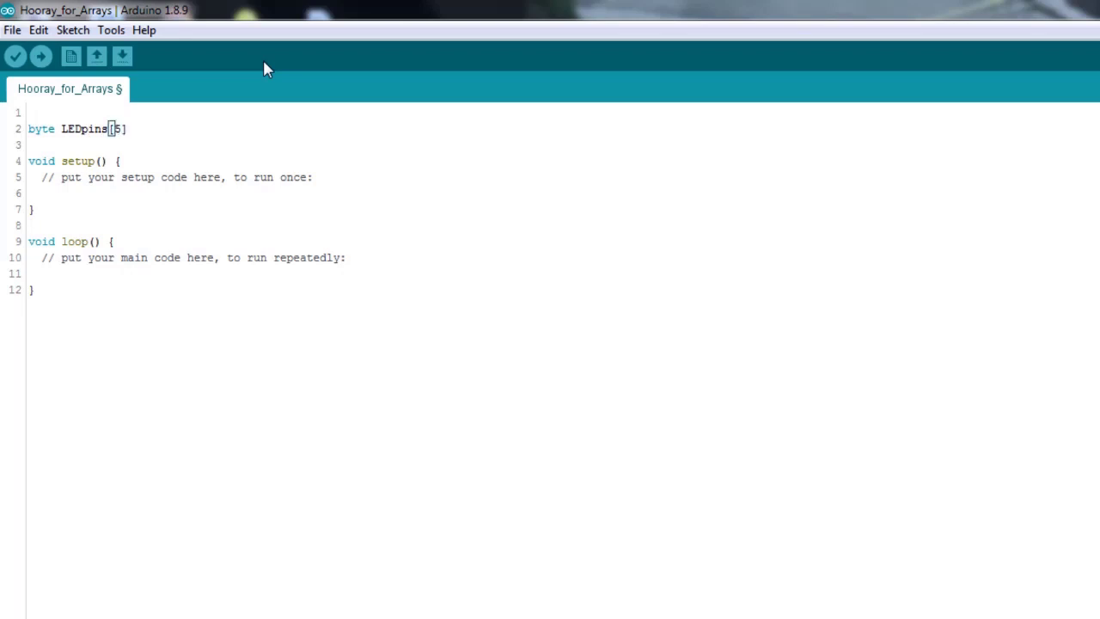
pyautogui.write('=')
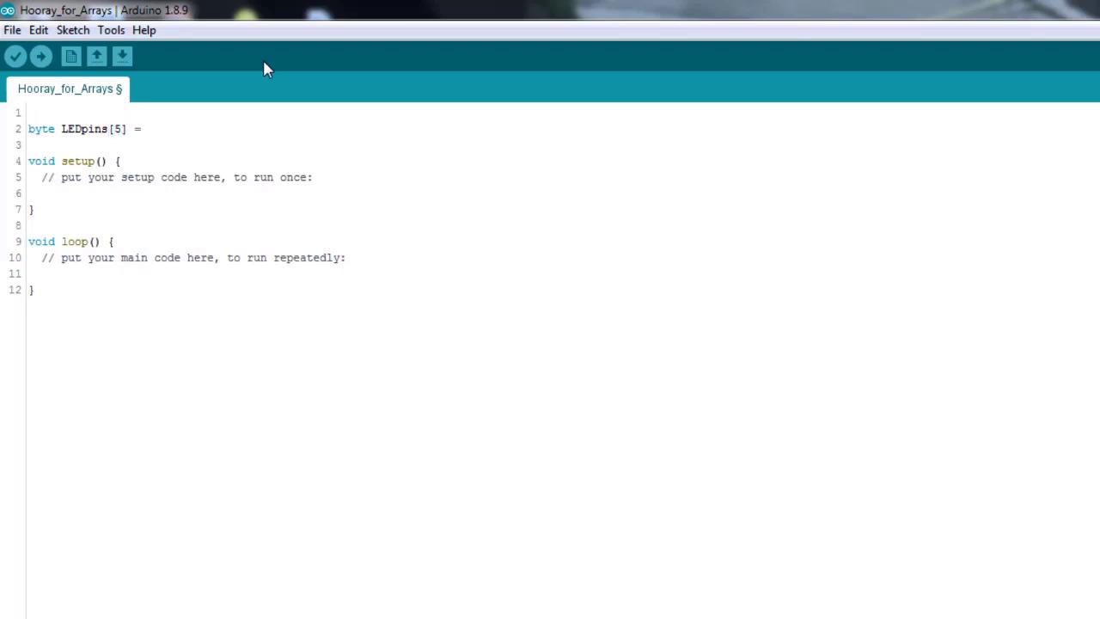
pyautogui.write('{')
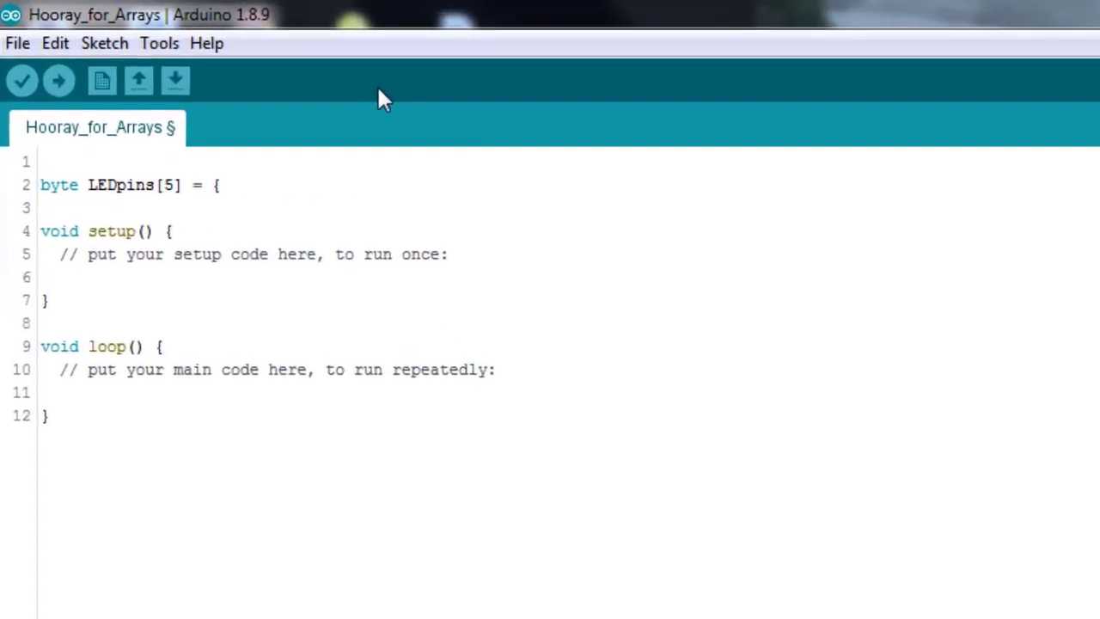
pyautogui.write('2, 3')
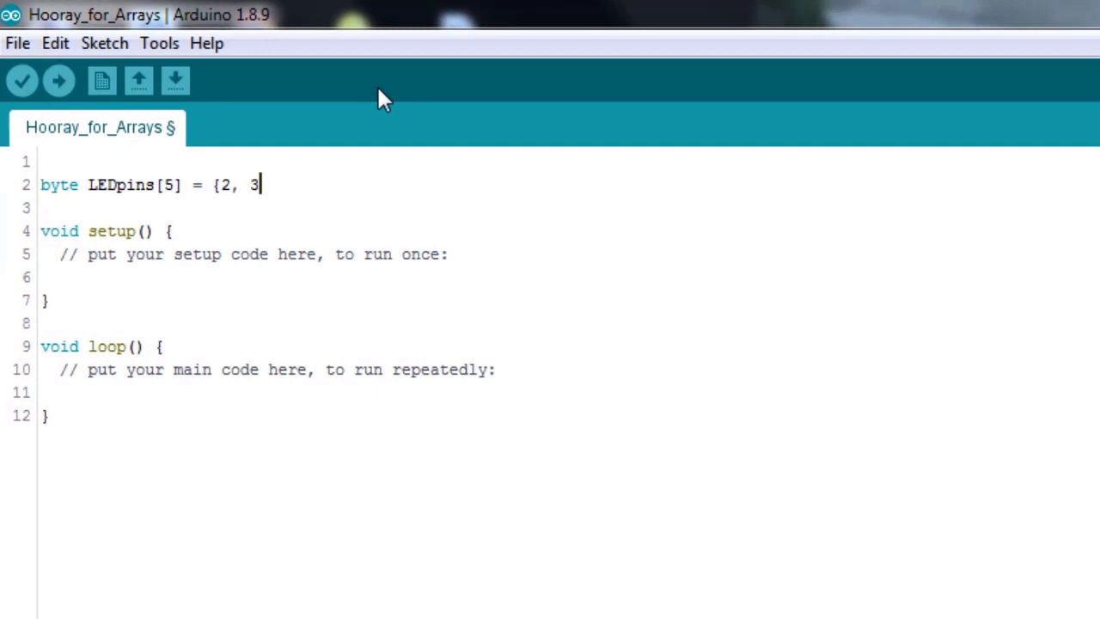
pyautogui.write(', 4')
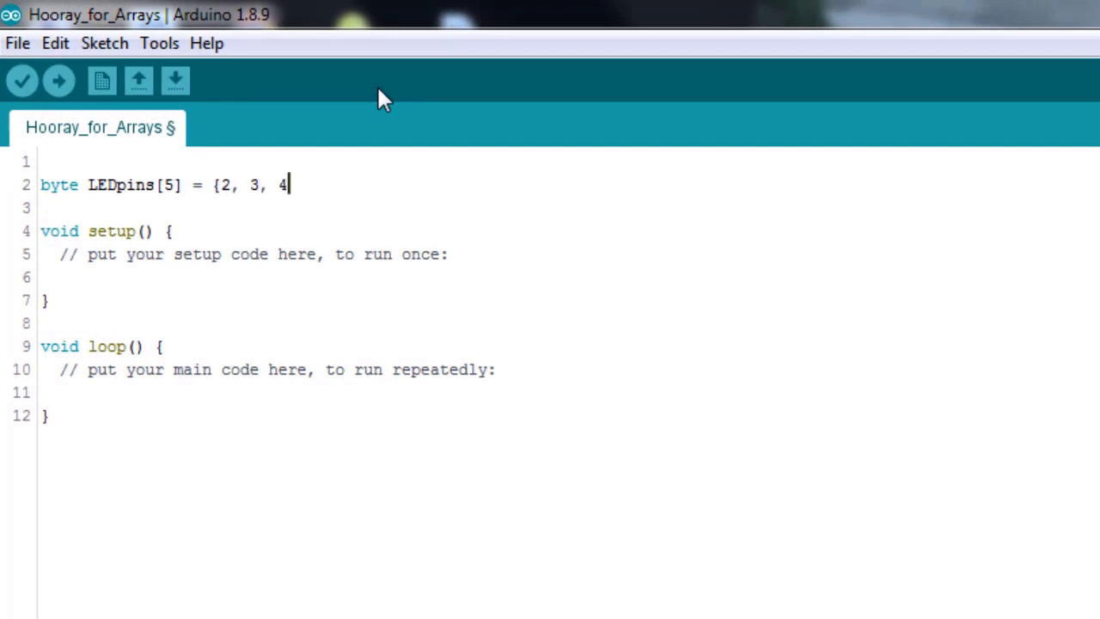
pyautogui.write(', 5')
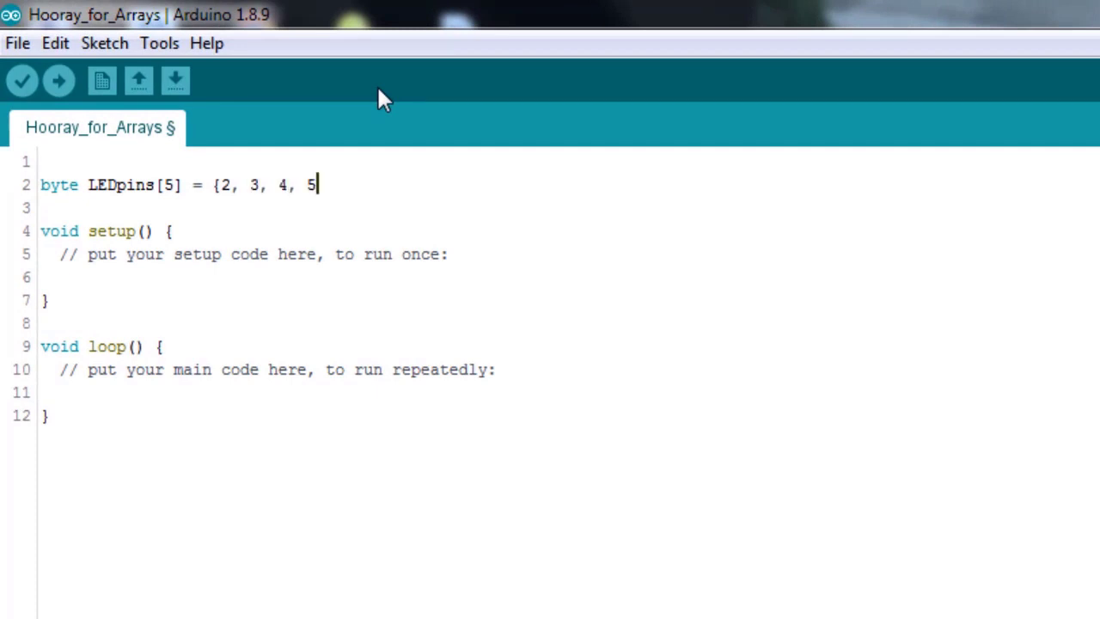
pyautogui.write(', 6};')
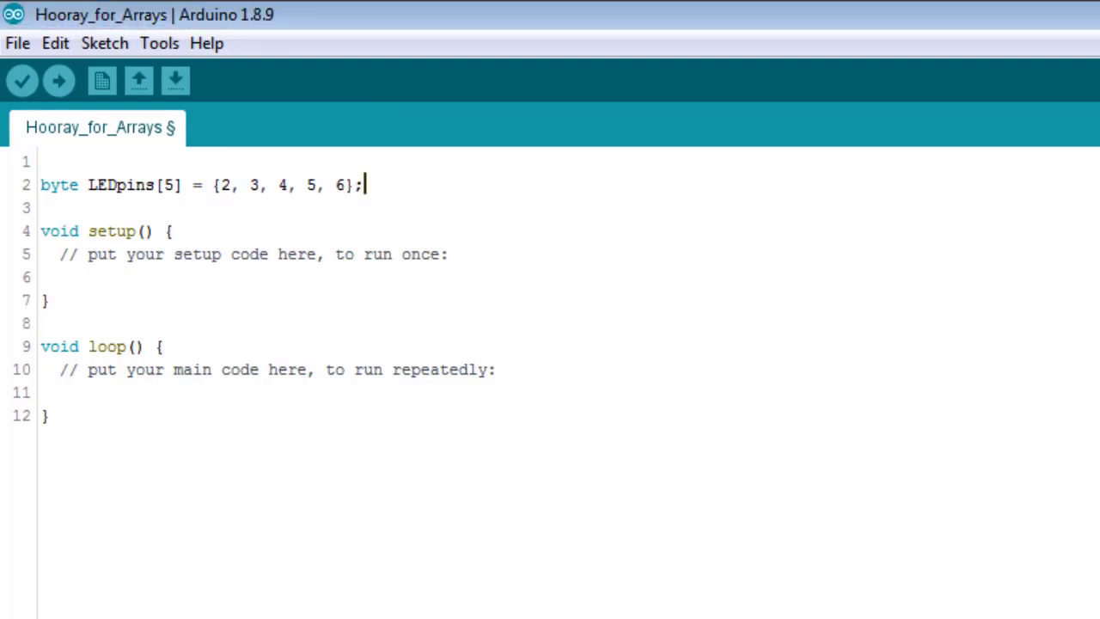
pyautogui.moveTo(490, 226)
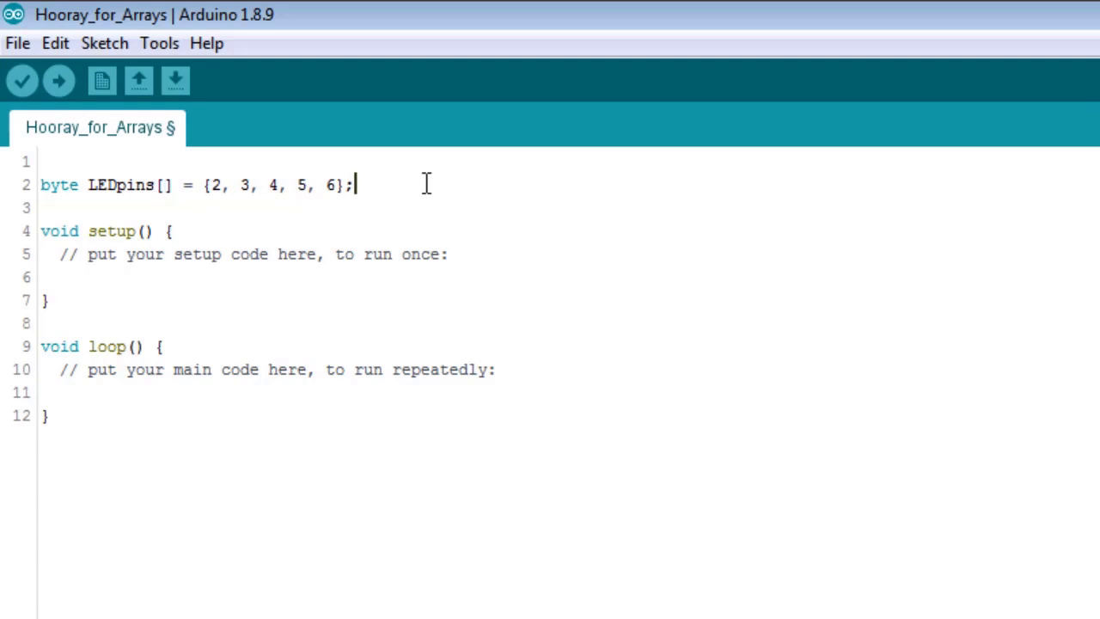
pyautogui.moveTo(226, 203)
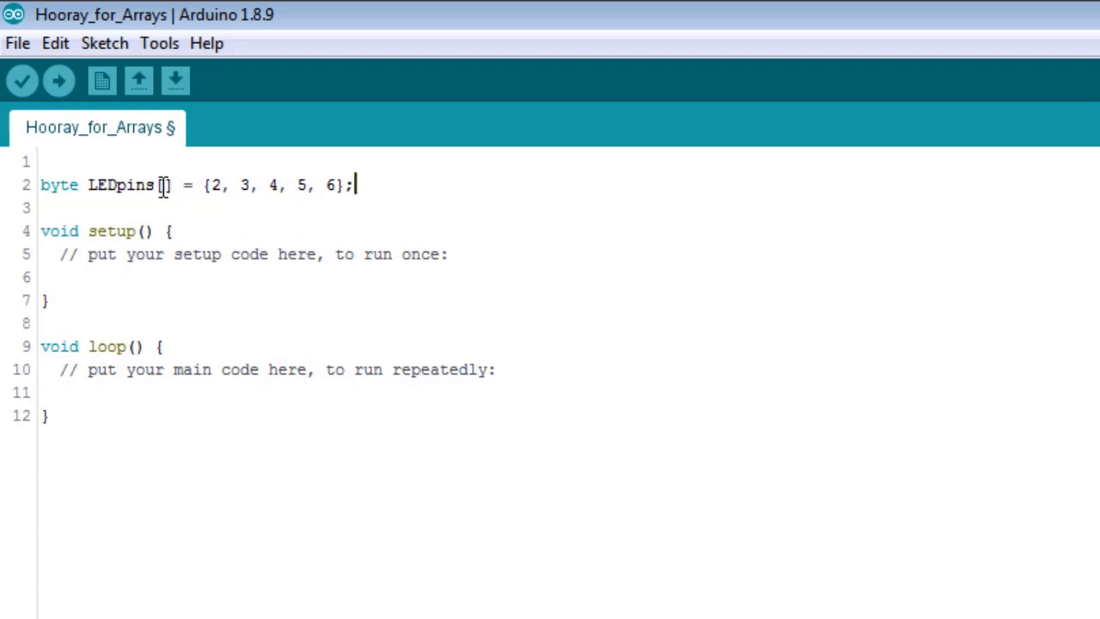
pyautogui.write('5')
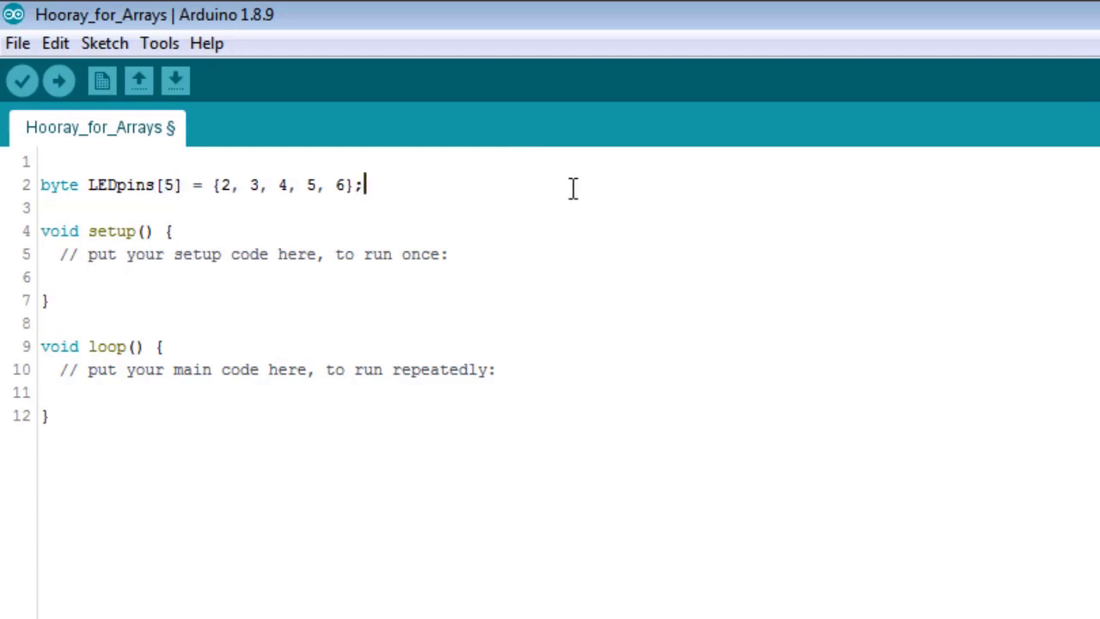
pyautogui.moveTo(660, 273)
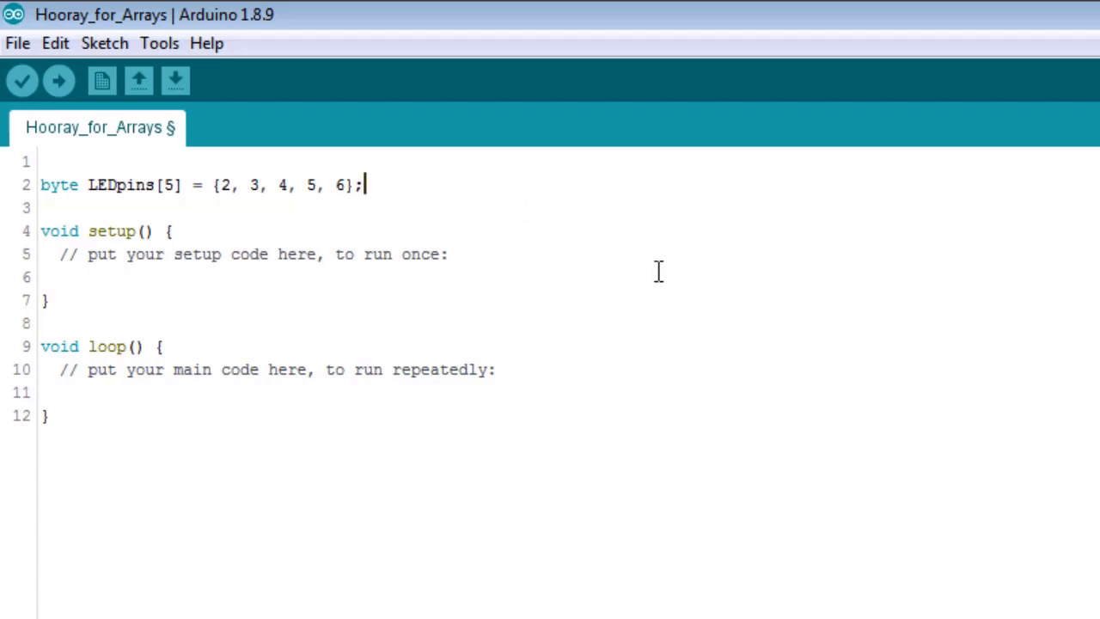
pyautogui.moveTo(460, 245)
pyautogui.write(' //')
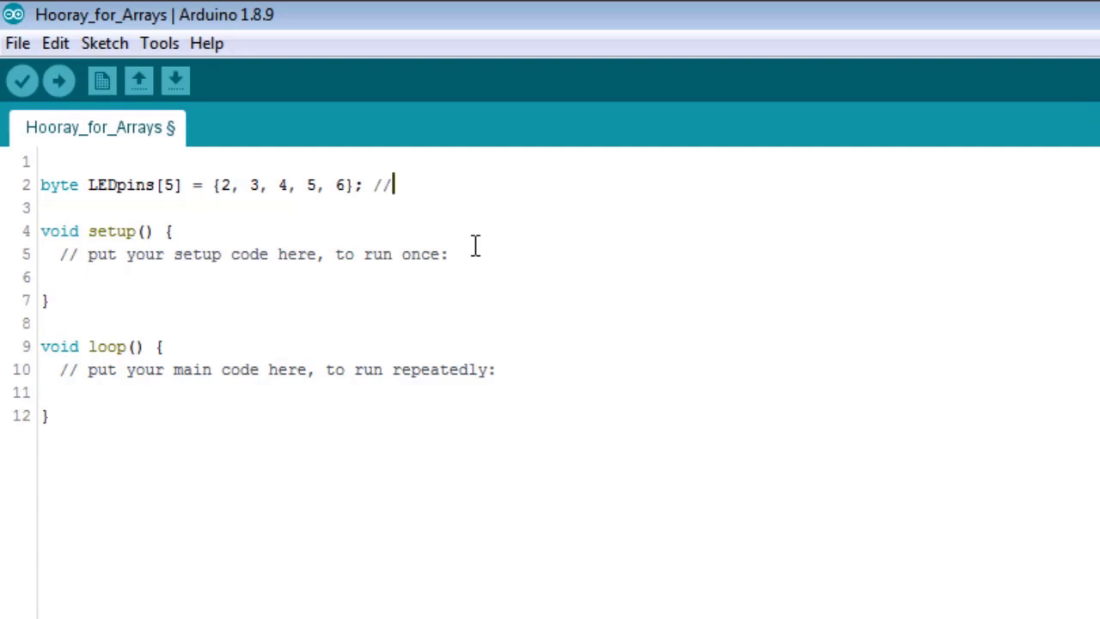
# Comment the declaration '//array of pin numbers' and add blank lines inside setup()
pyautogui.write('array of pihn numb')
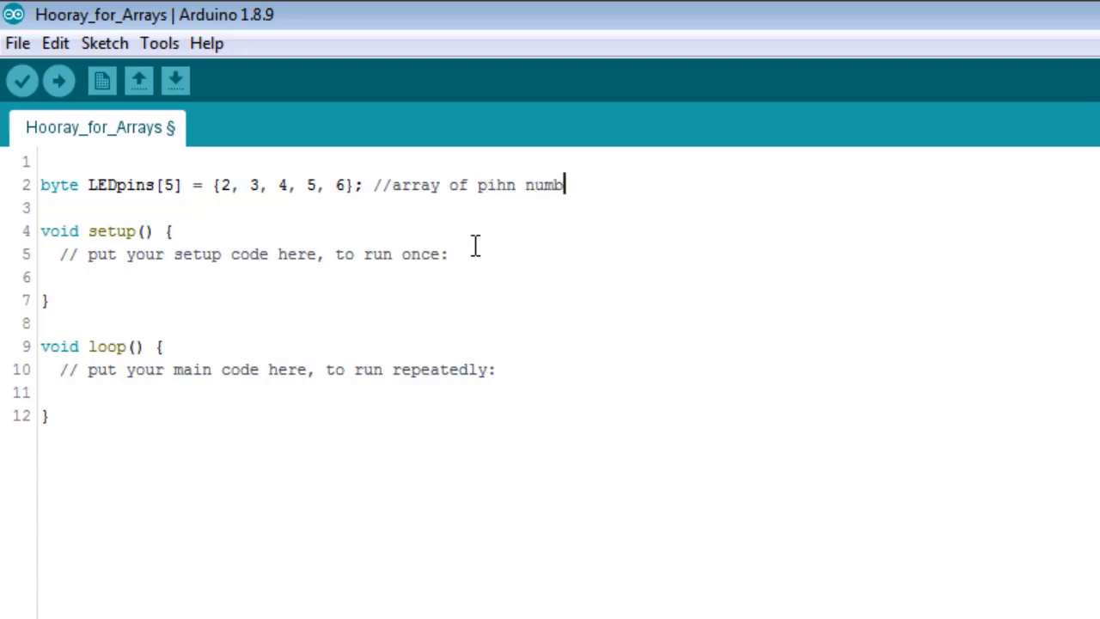
pyautogui.write('ers')
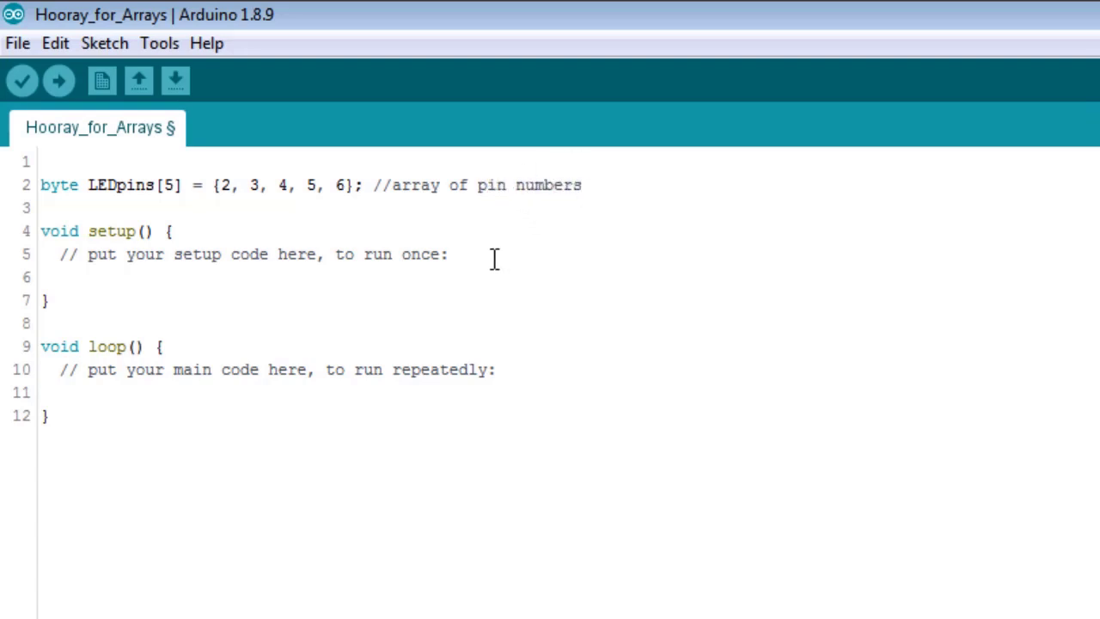
pyautogui.press('Enter')
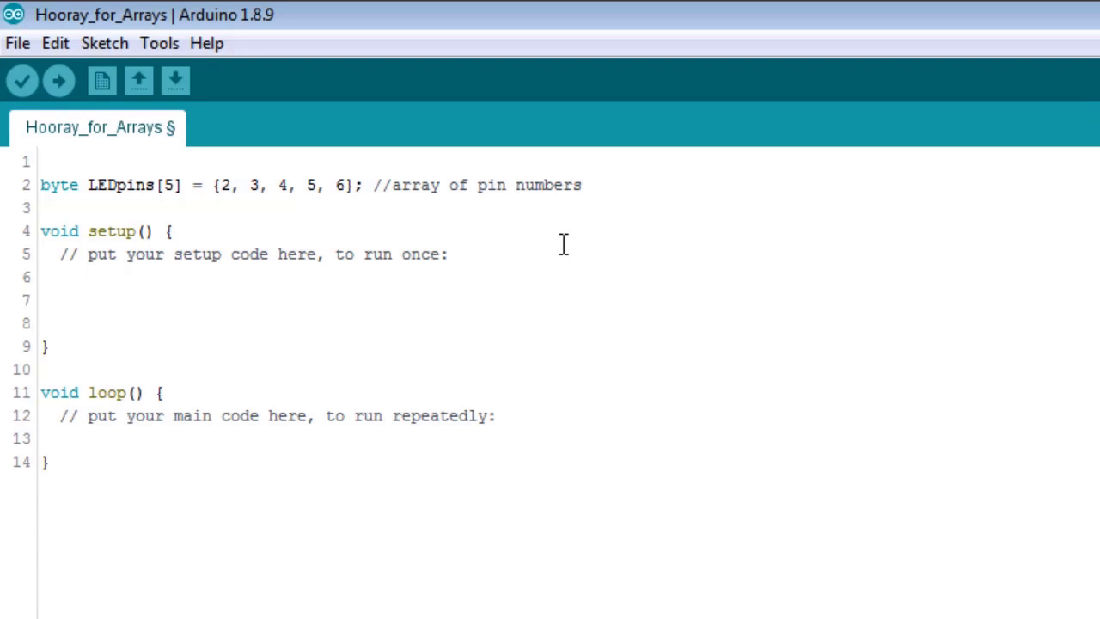
# Type pinMode (LEDpins[0], OUTPUT); inside setup()
pyautogui.write('pinMode')
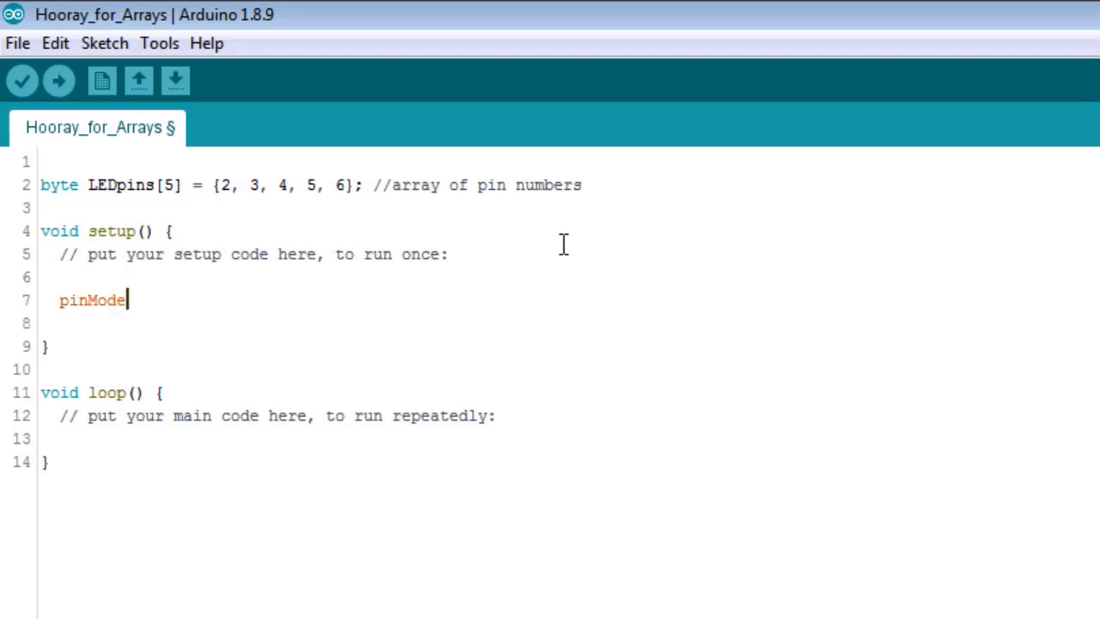
pyautogui.write('(')
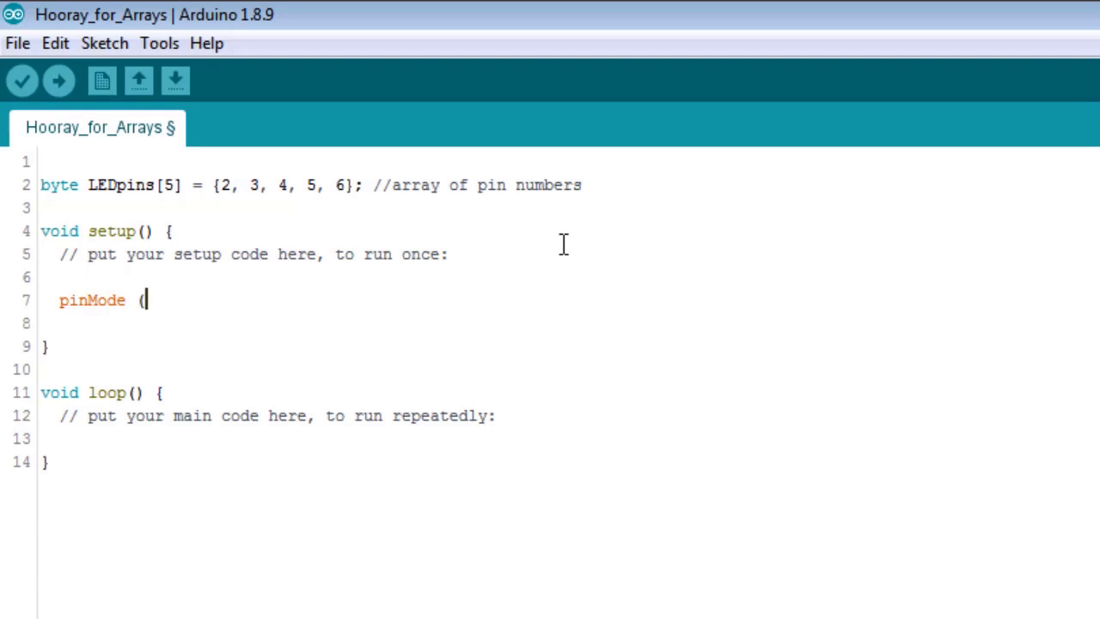
pyautogui.write('LEDpin')
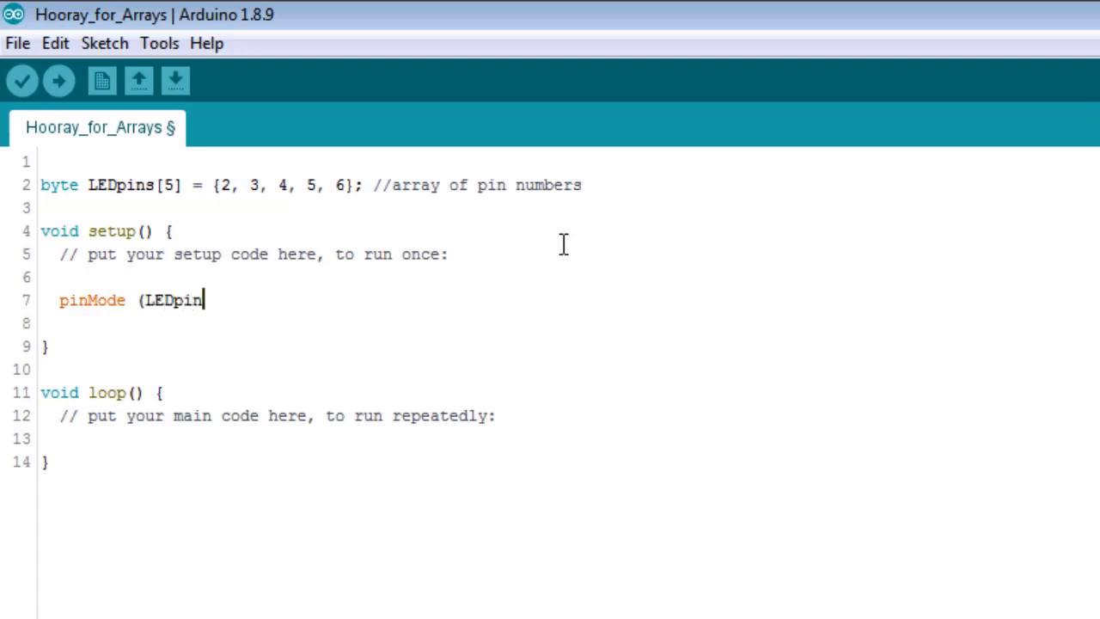
pyautogui.write('s')
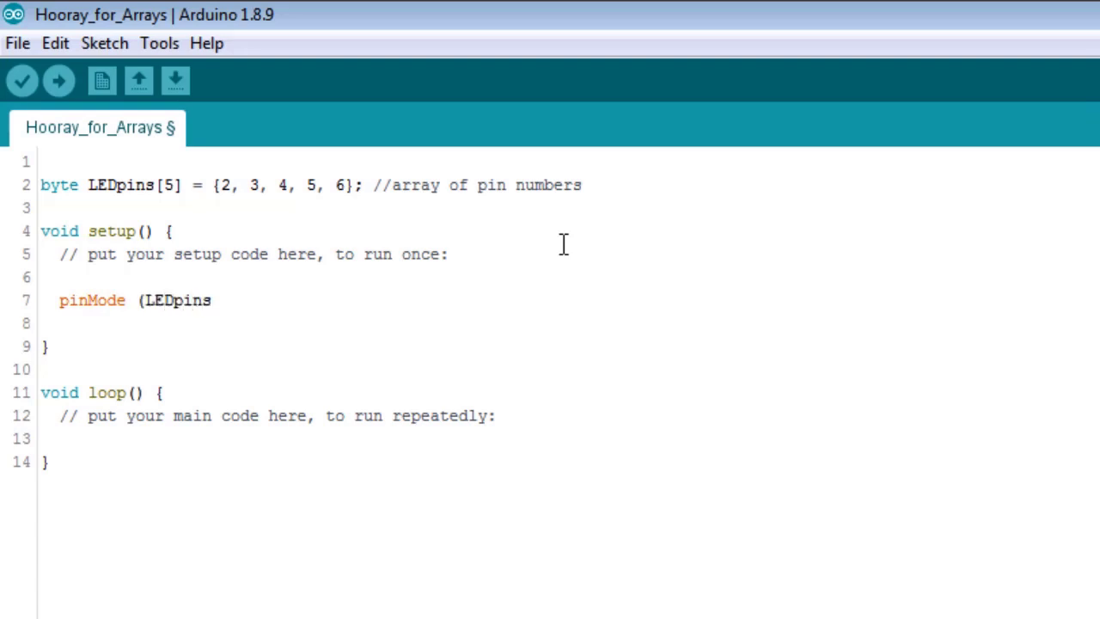
pyautogui.write('[0')
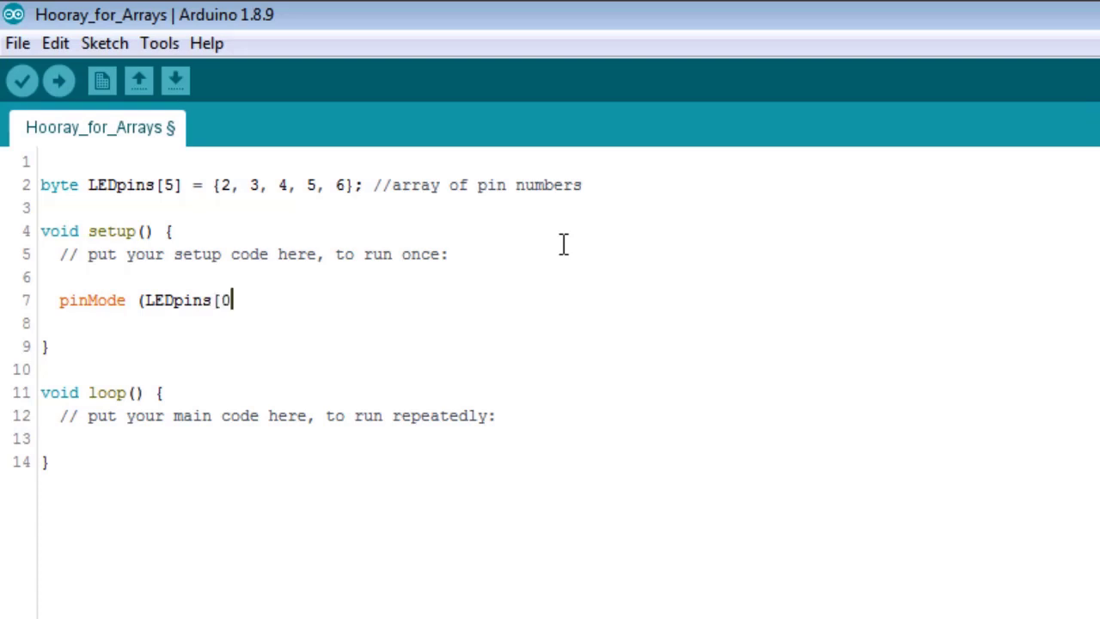
pyautogui.write('], OUTPU')
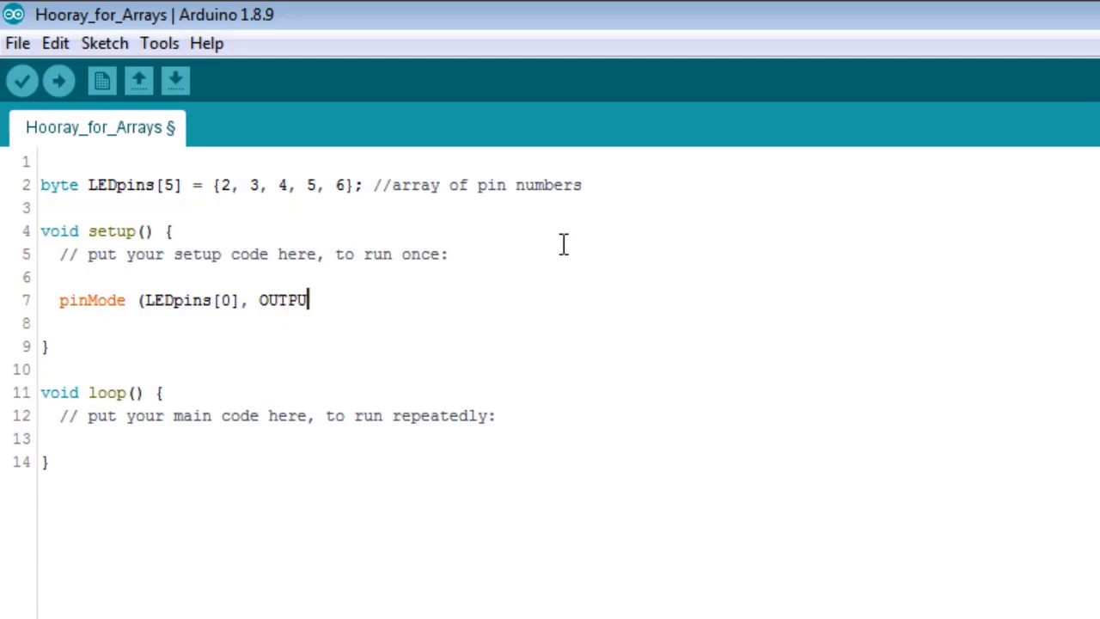
pyautogui.write('T)')
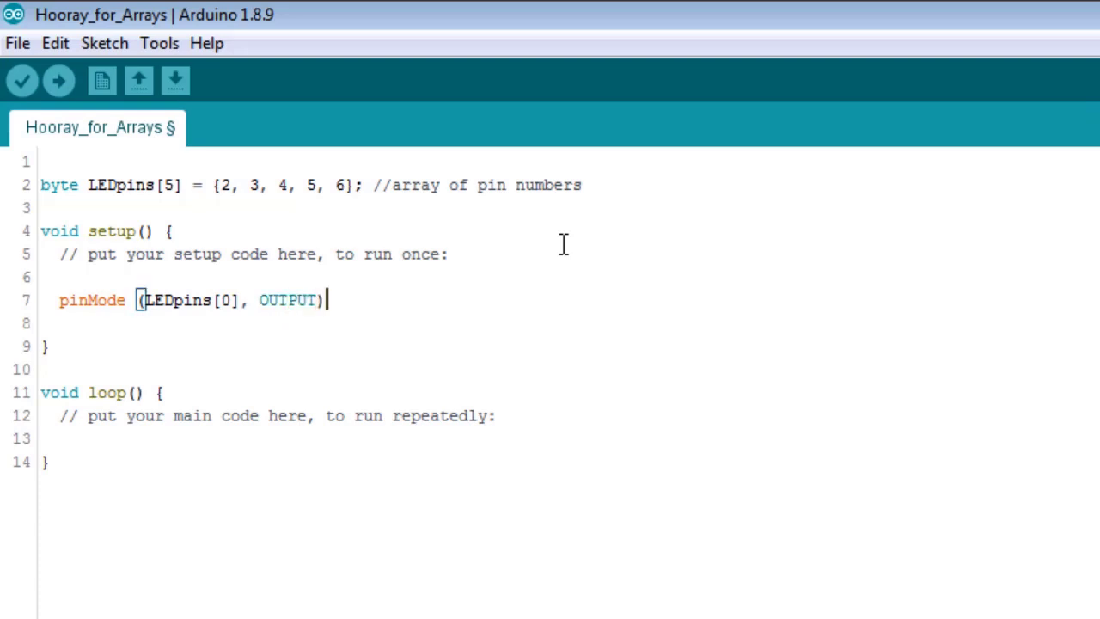
pyautogui.write(';')
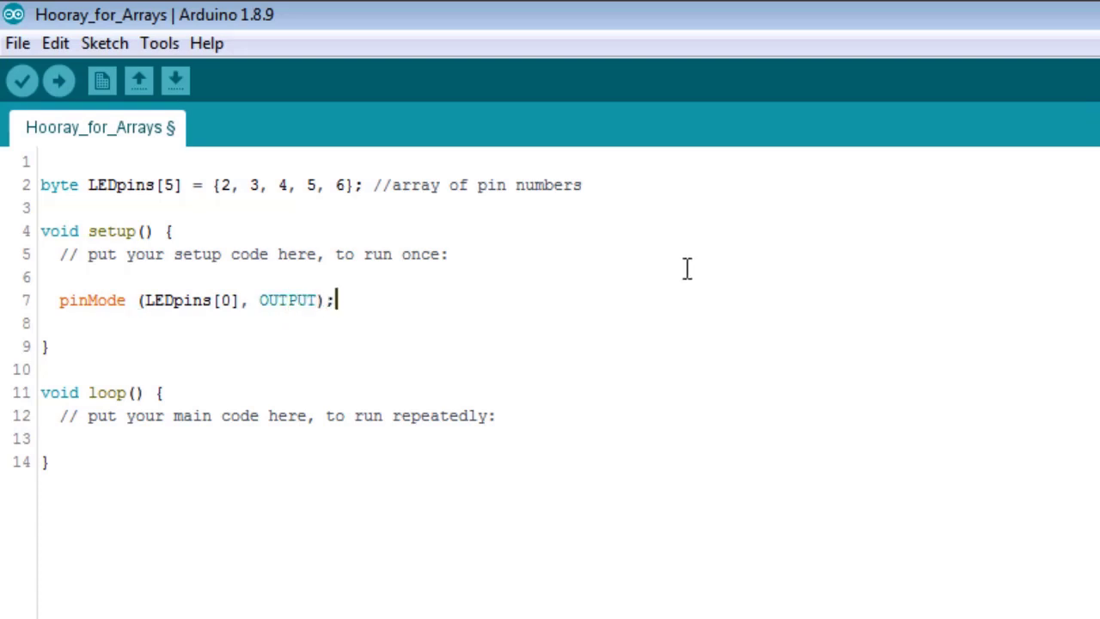
pyautogui.moveTo(324, 405)
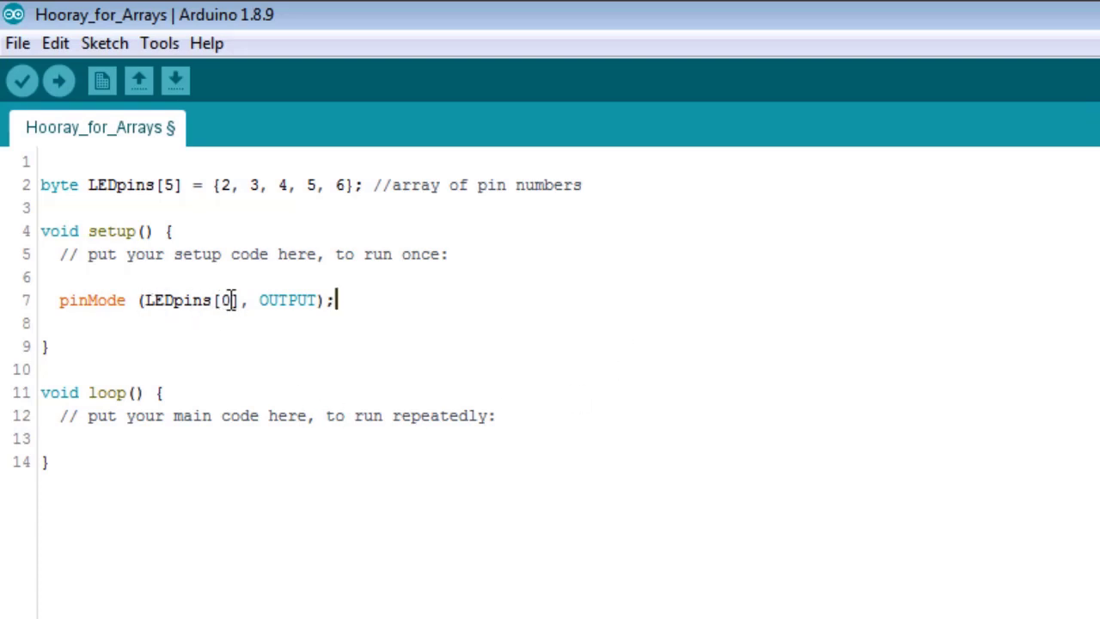
pyautogui.moveTo(645, 315)
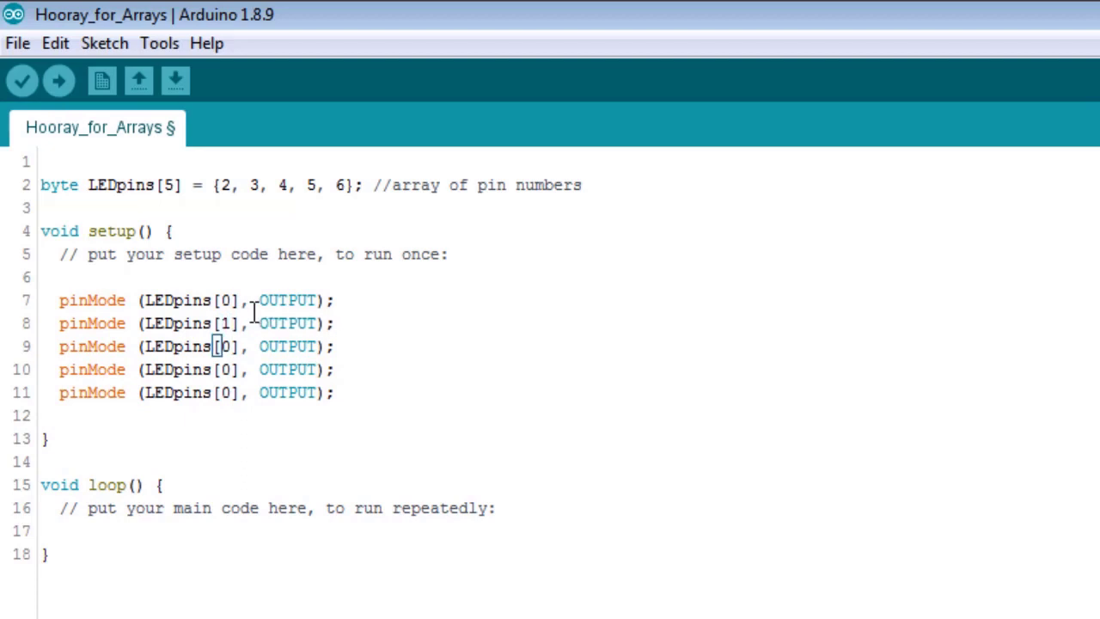
# Duplicate the pinMode line with indexes 1 through 4 to make all five pins outputs
pyautogui.write('2')
pyautogui.click(198, 392)
pyautogui.write('4')
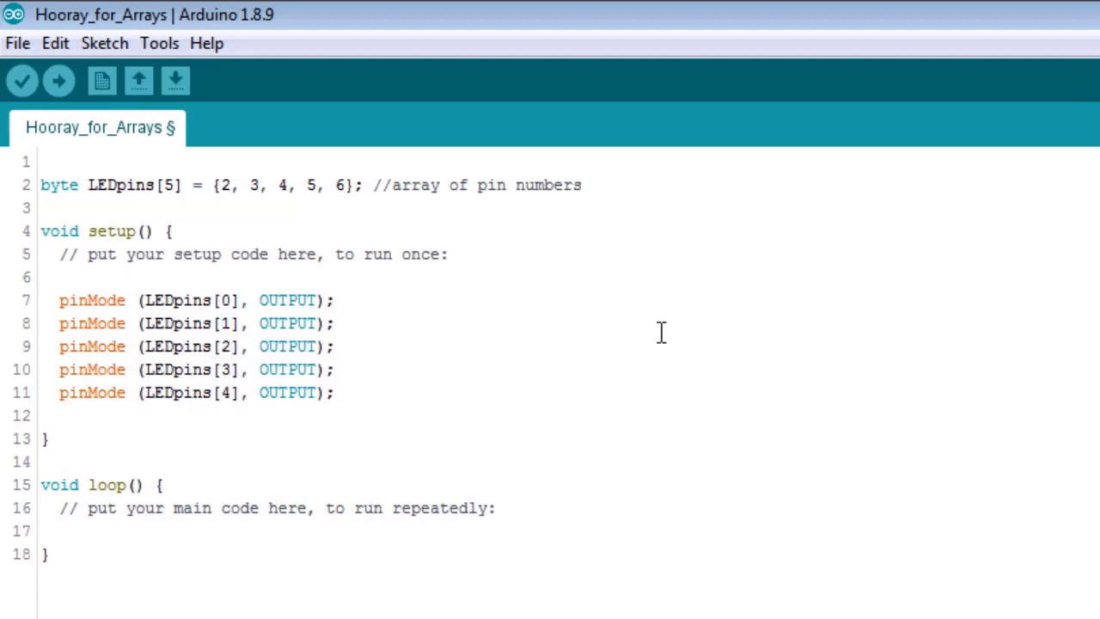
pyautogui.click(338, 323)
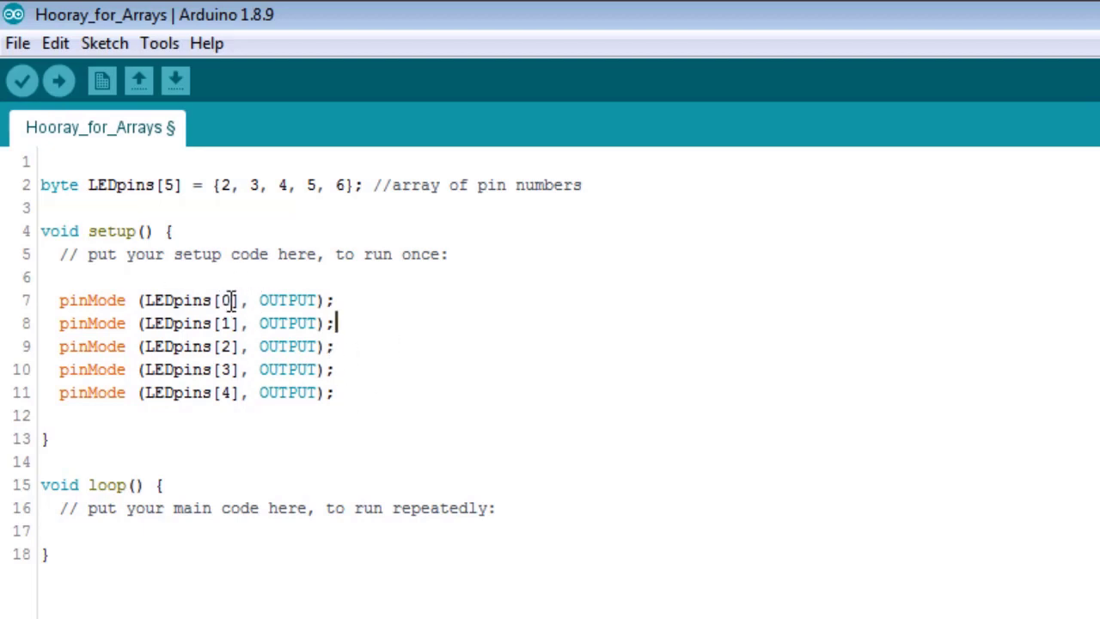
pyautogui.moveTo(249, 230)
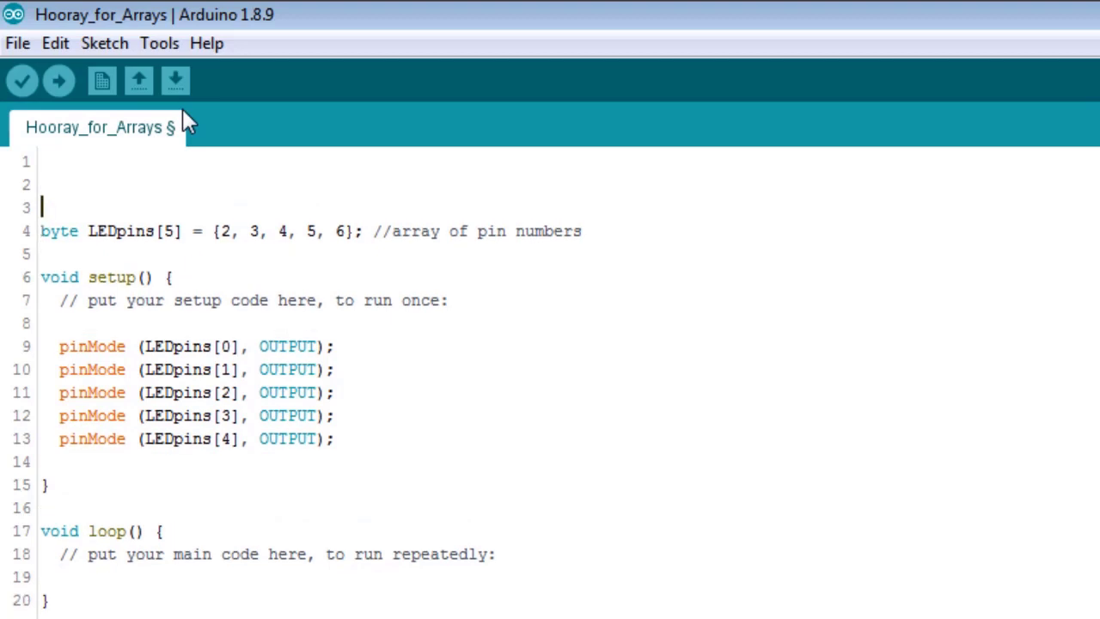
# Add the comment '//INDEX = 0 1 2 3 4' above the pin array, aligned with each pin
pyautogui.click(117, 232)
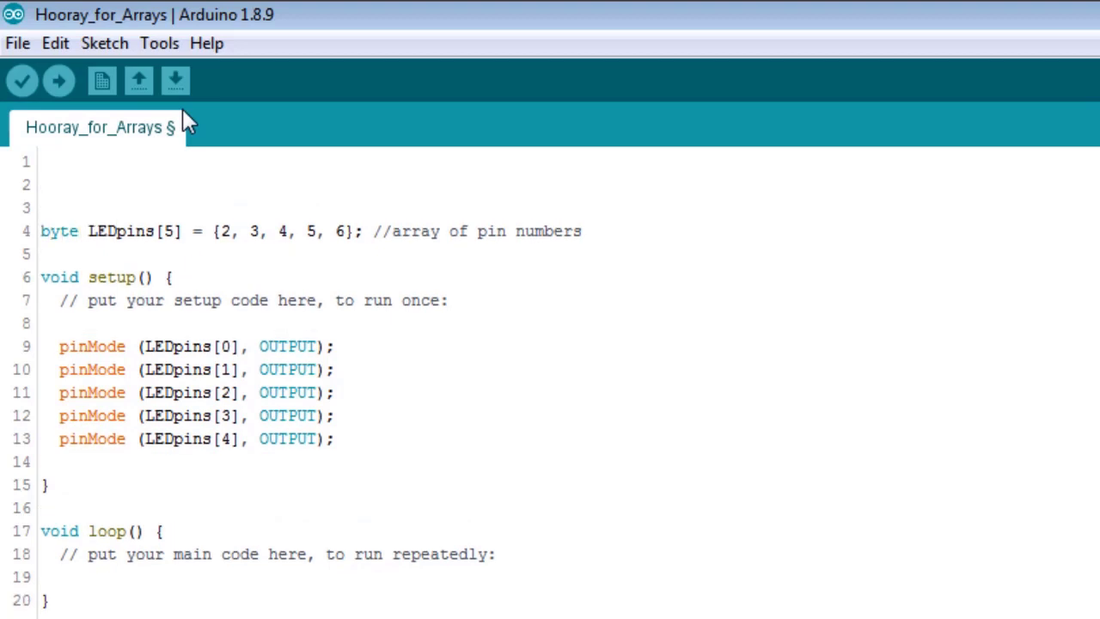
pyautogui.write('//INDEX')
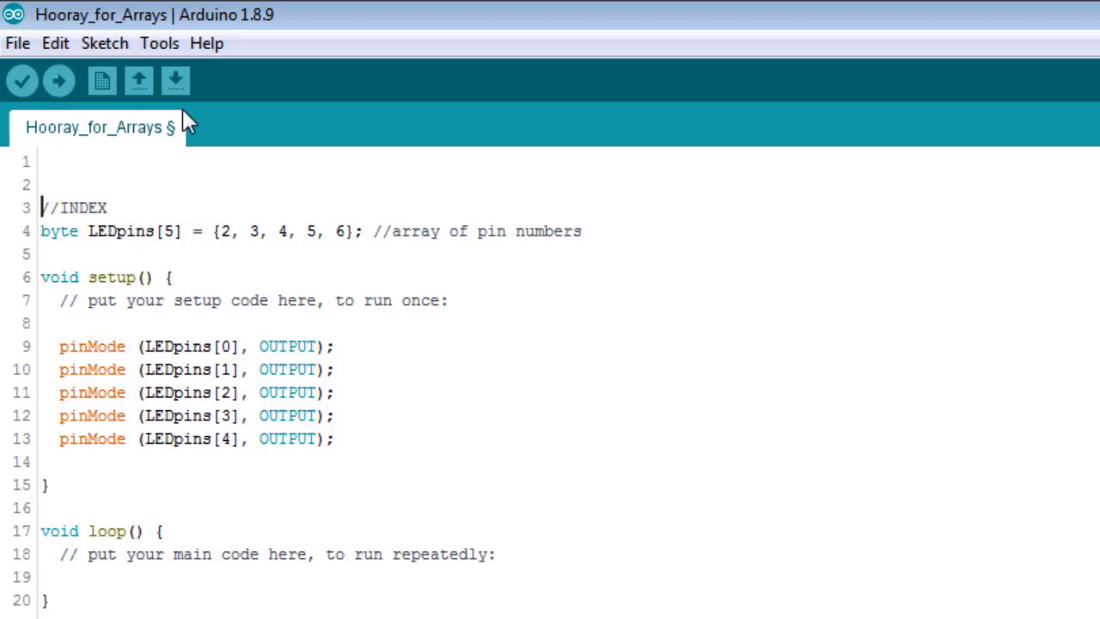
pyautogui.write('=')
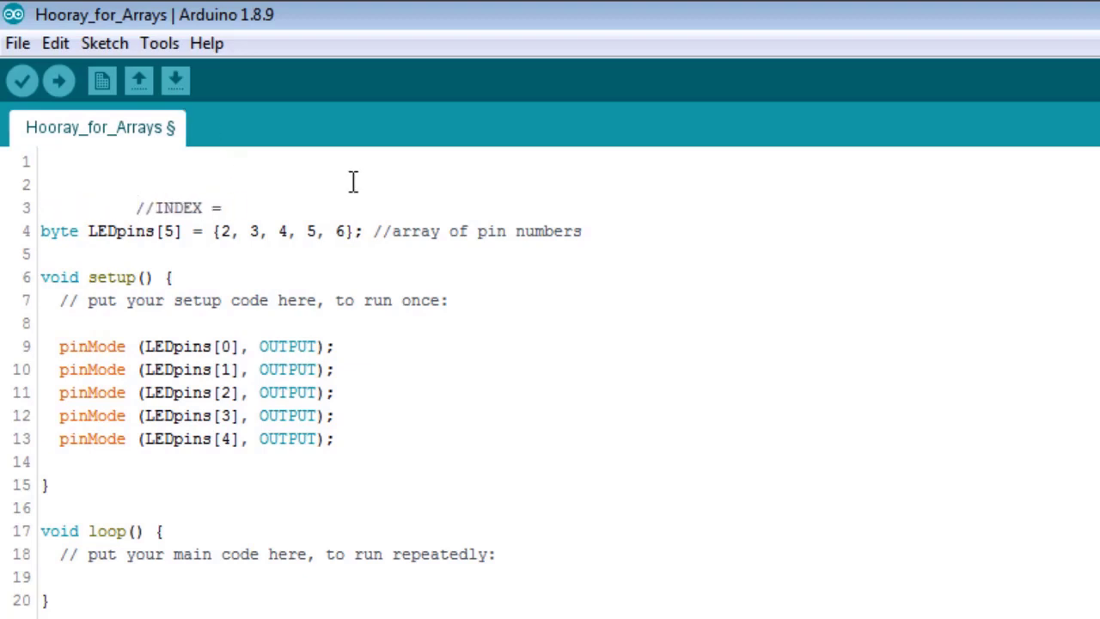
pyautogui.write('0 1  2  3  4')
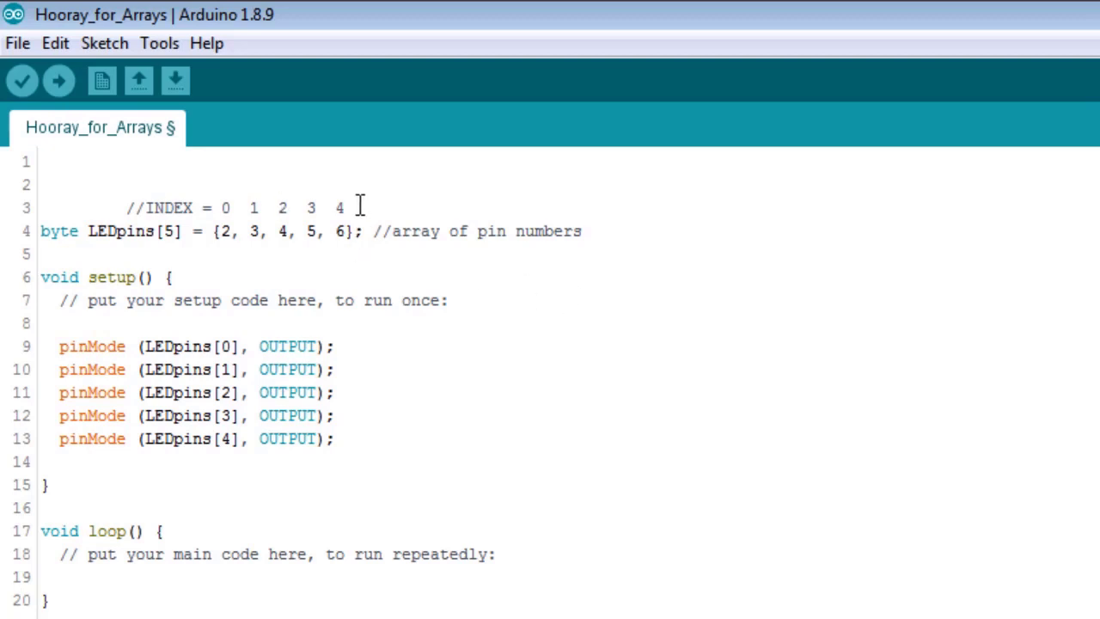
pyautogui.click(279, 207)
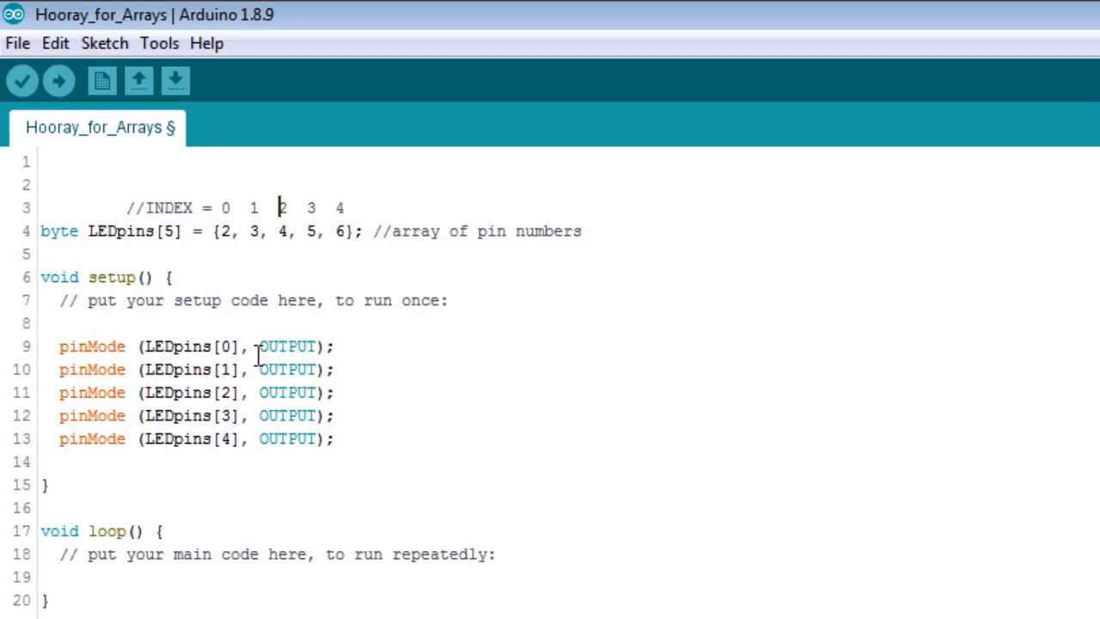
pyautogui.moveTo(128, 329)
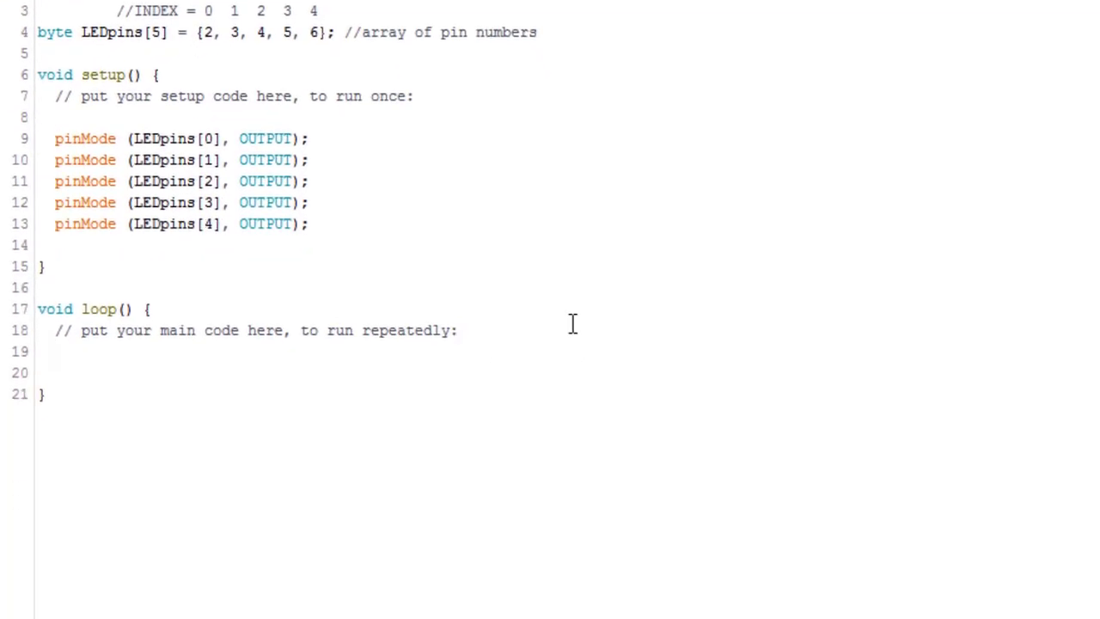
# Write digitalWrite(LEDpins[0], HIGH); as the first line of loop()
pyautogui.write('digit')
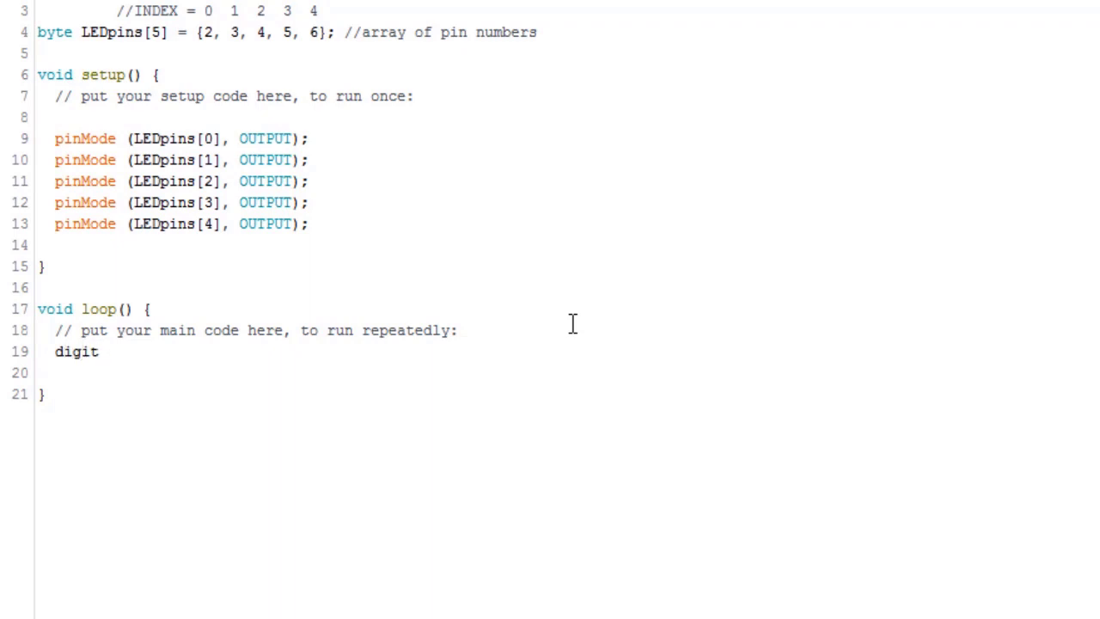
pyautogui.write('alWrite')
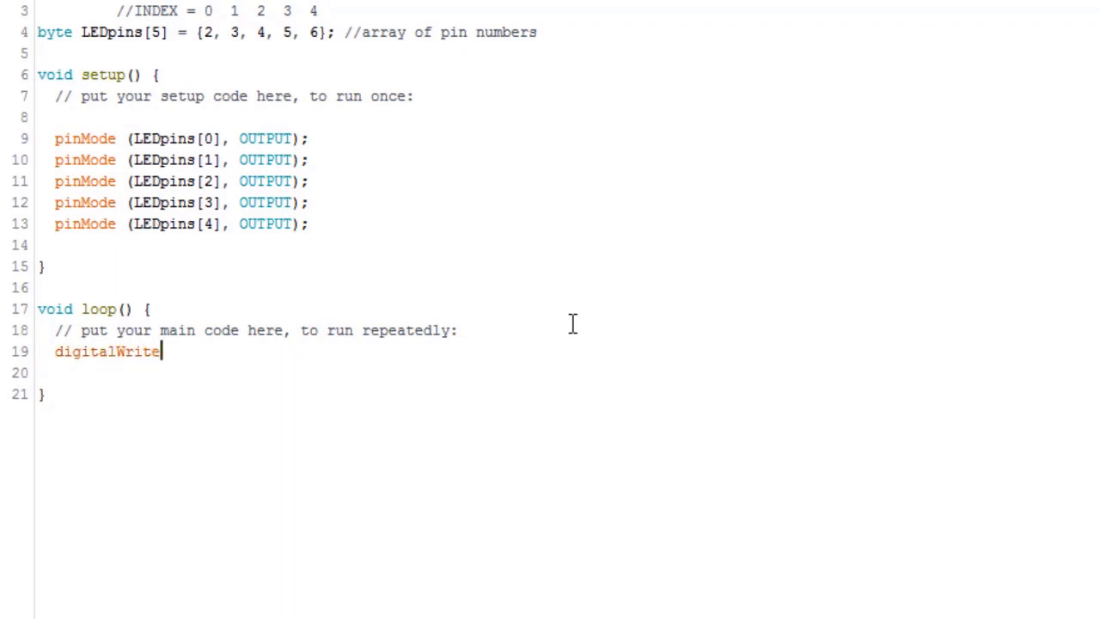
pyautogui.write('(LEDpin')
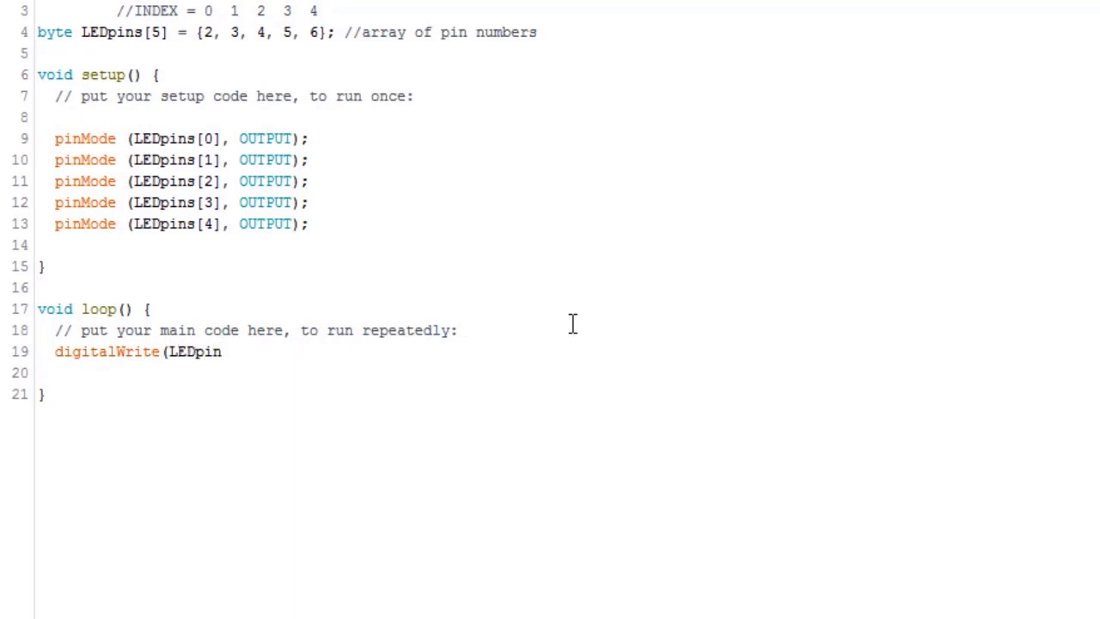
pyautogui.write('s')
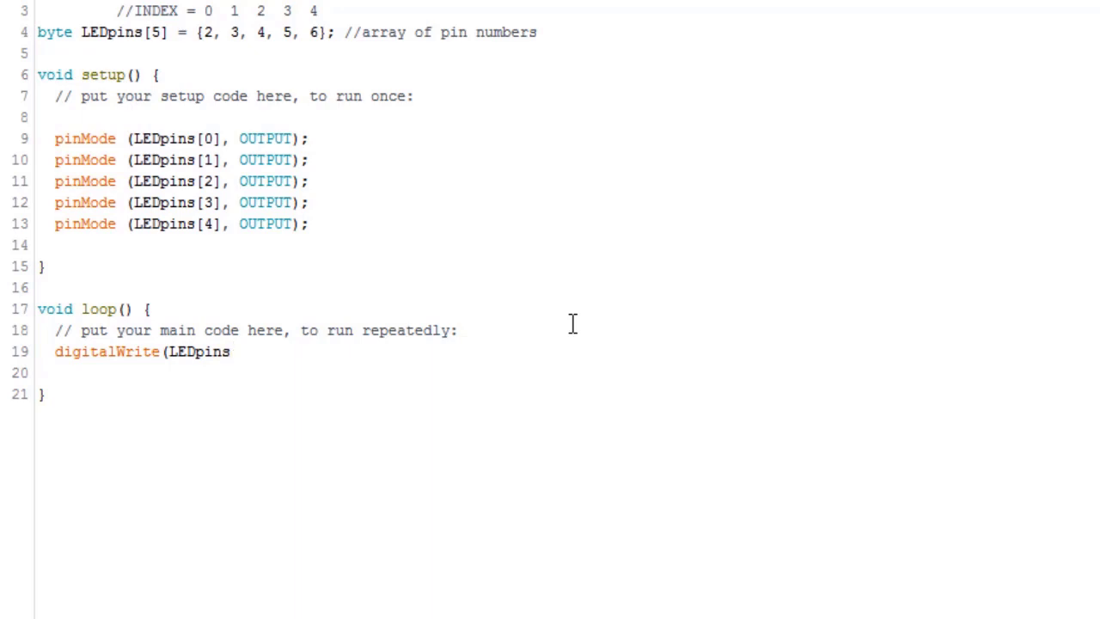
pyautogui.moveTo(194, 112)
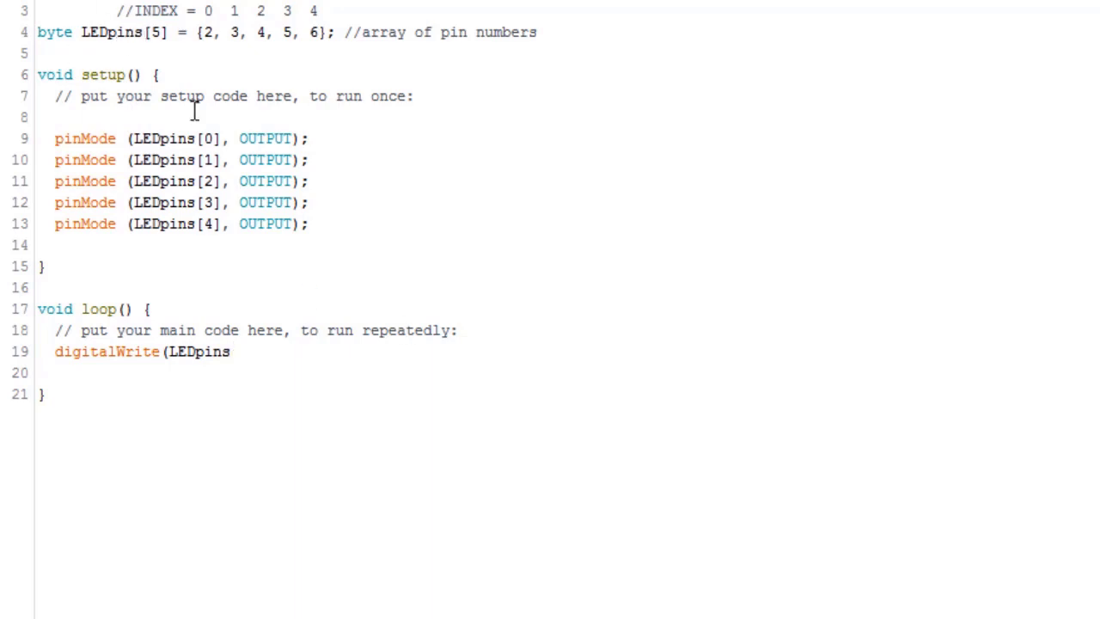
pyautogui.moveTo(745, 431)
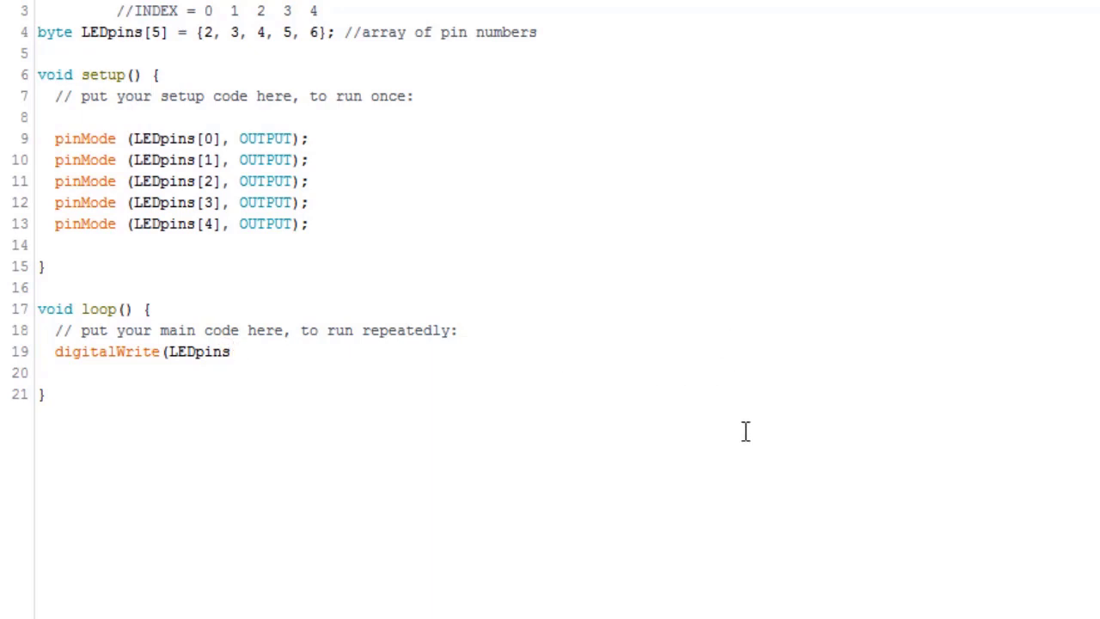
pyautogui.write('[0')
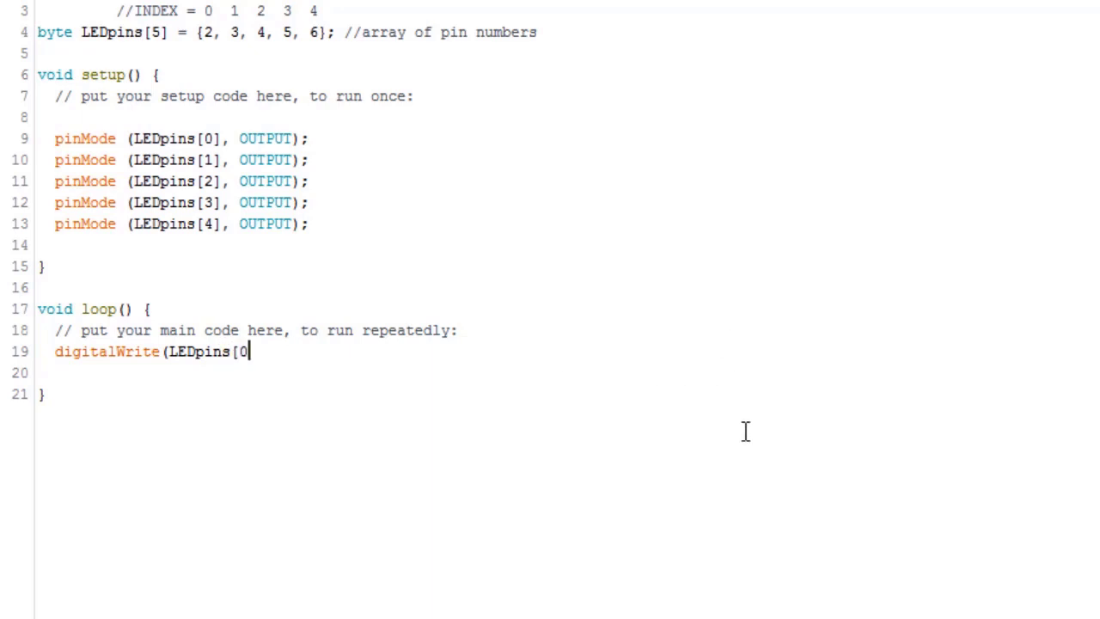
pyautogui.write(']')
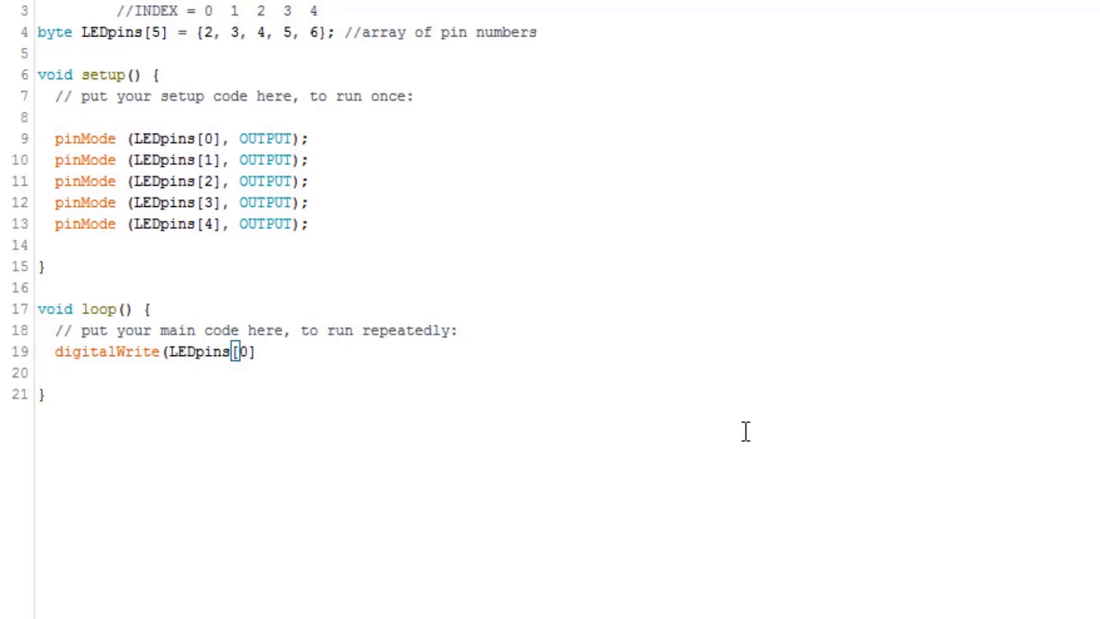
pyautogui.write('], HIGH)')
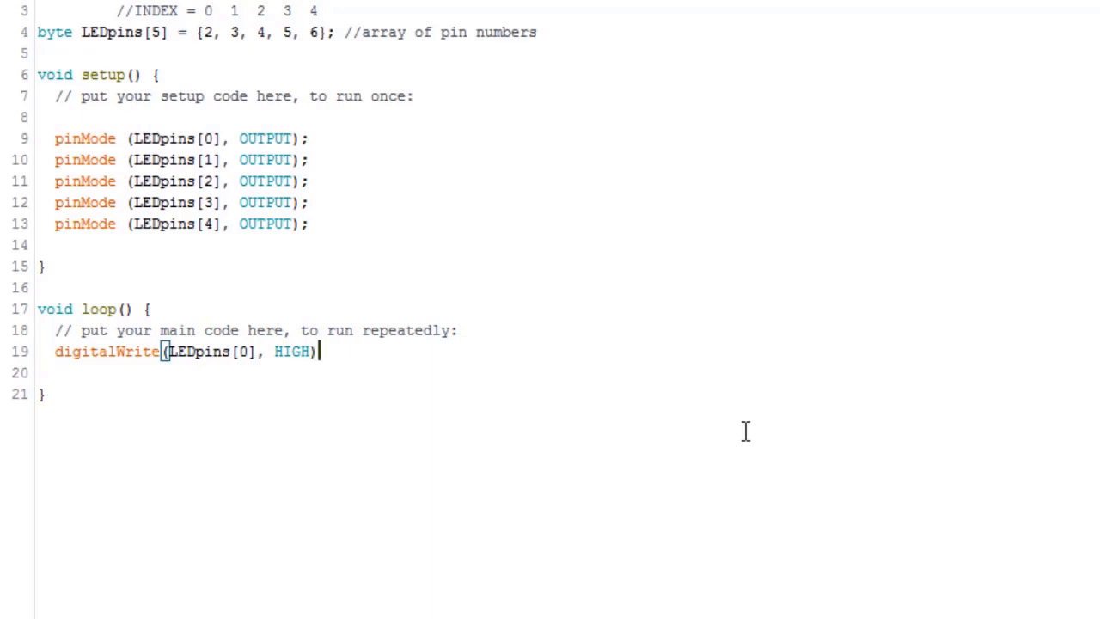
pyautogui.write(';')
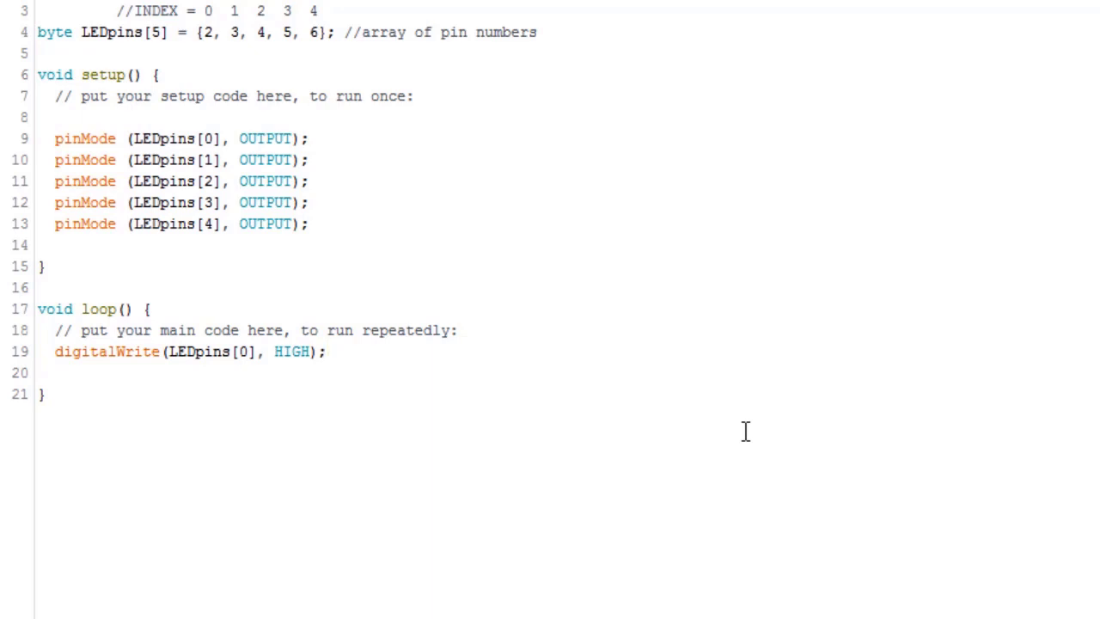
# Add delay(500); on the next line, fixing a stray letter
pyautogui.press('enter')
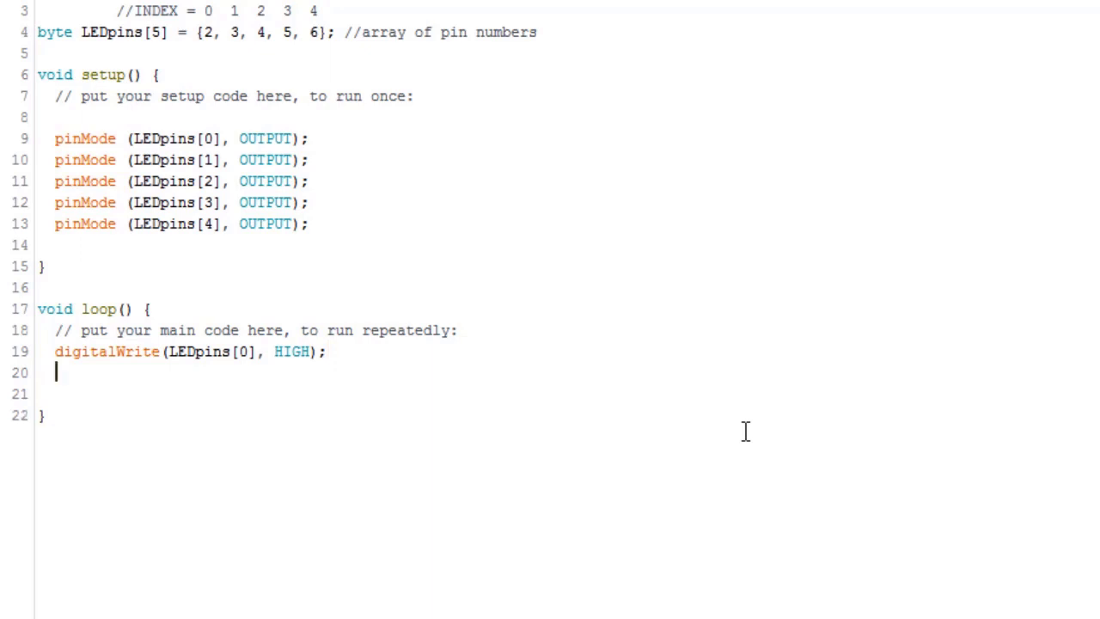
pyautogui.write('DELAY')
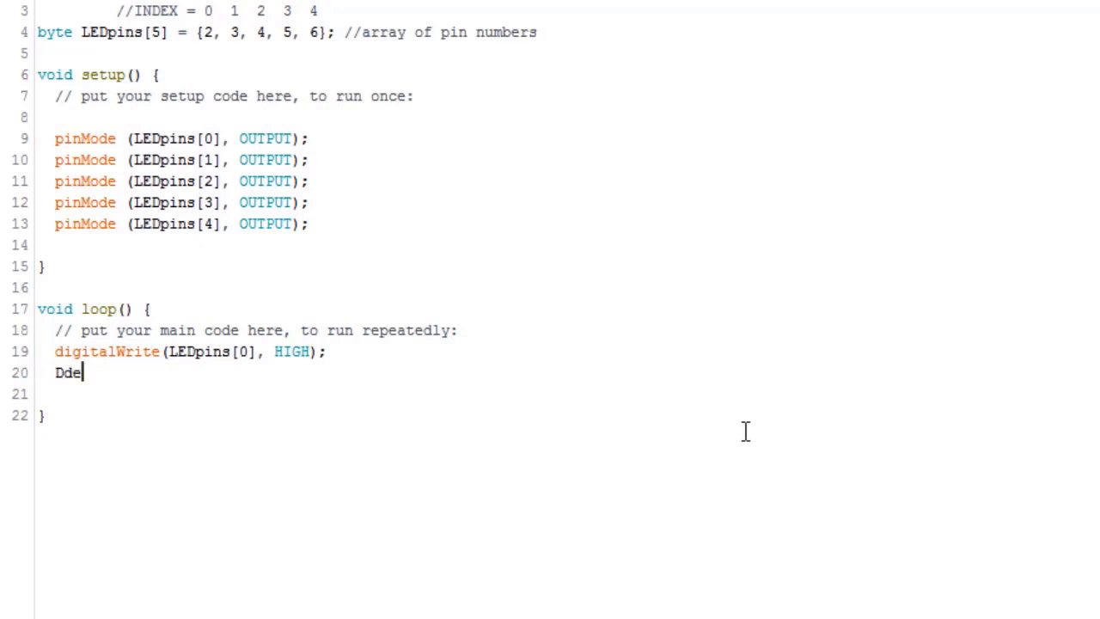
pyautogui.write('lay(')
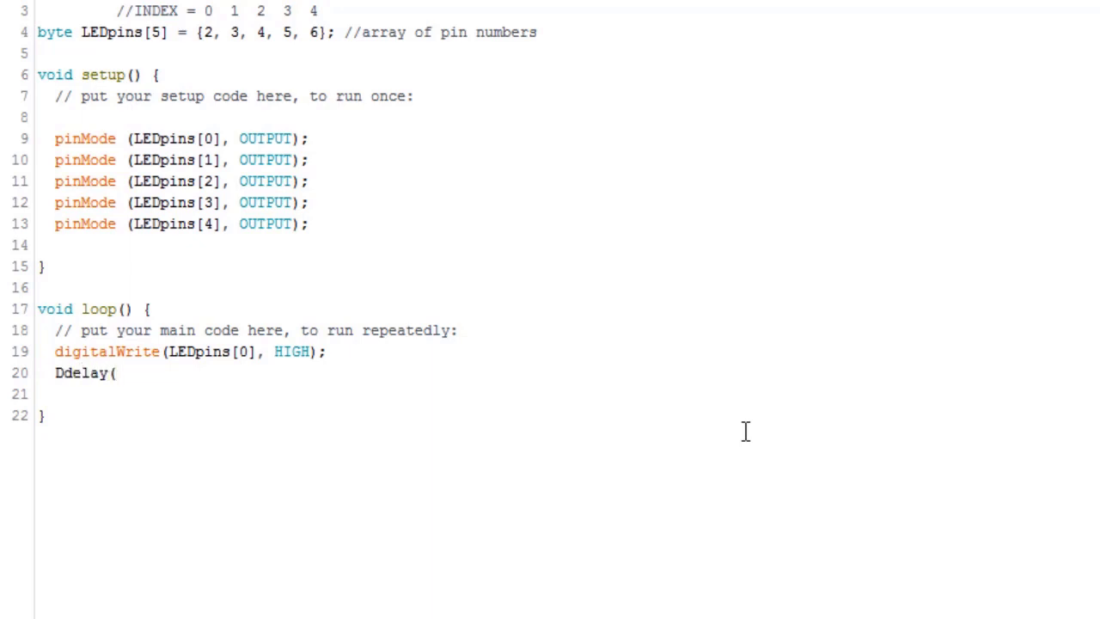
pyautogui.write('500')
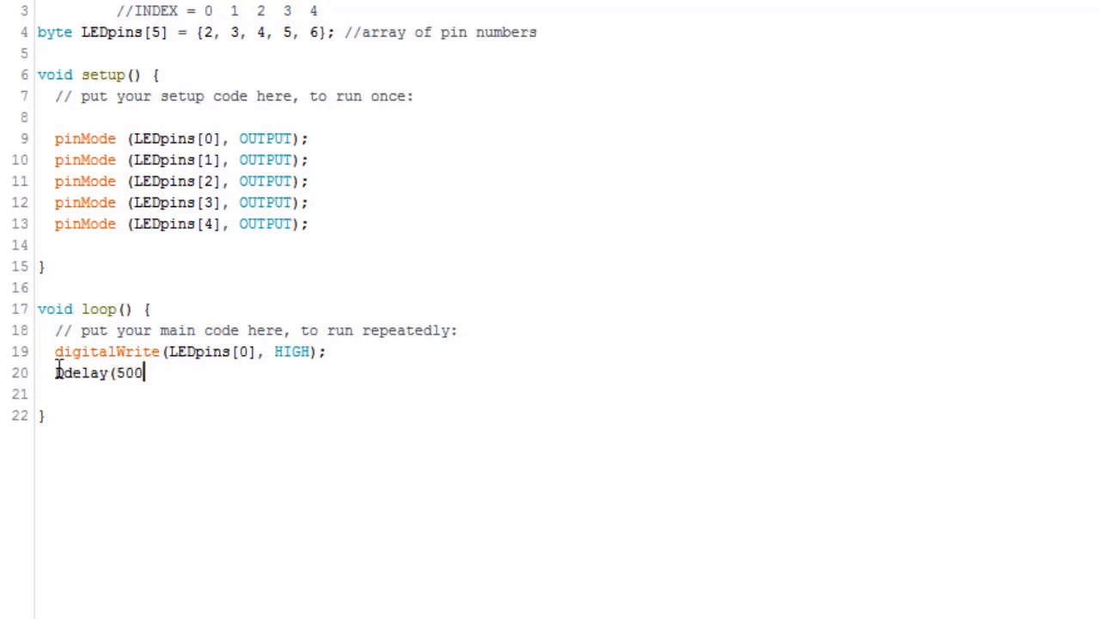
pyautogui.press('Backspace')
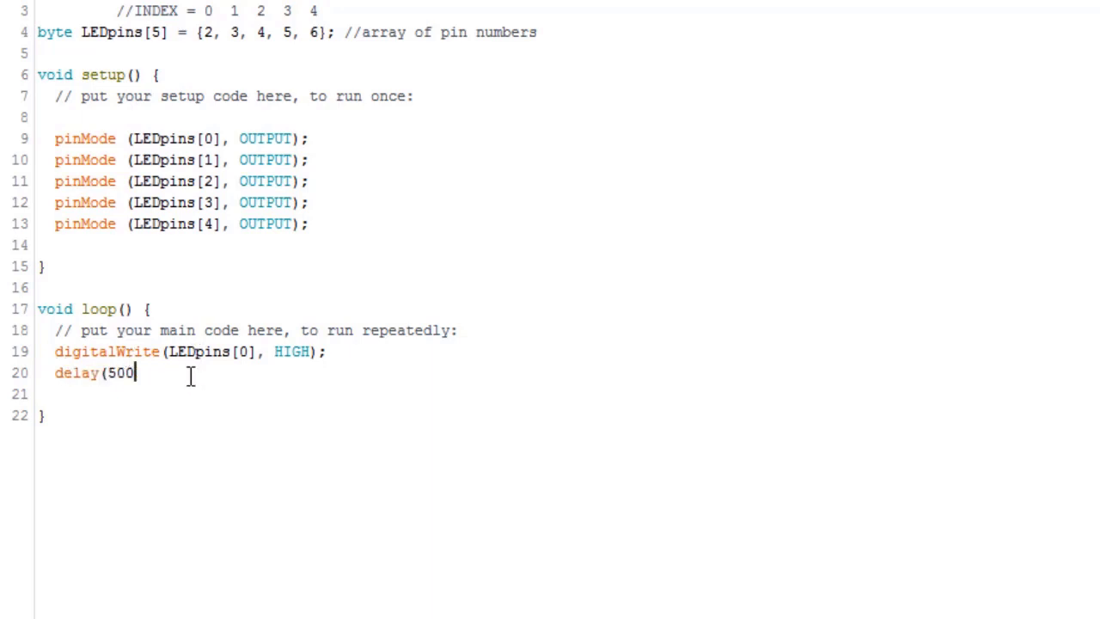
pyautogui.write(');')
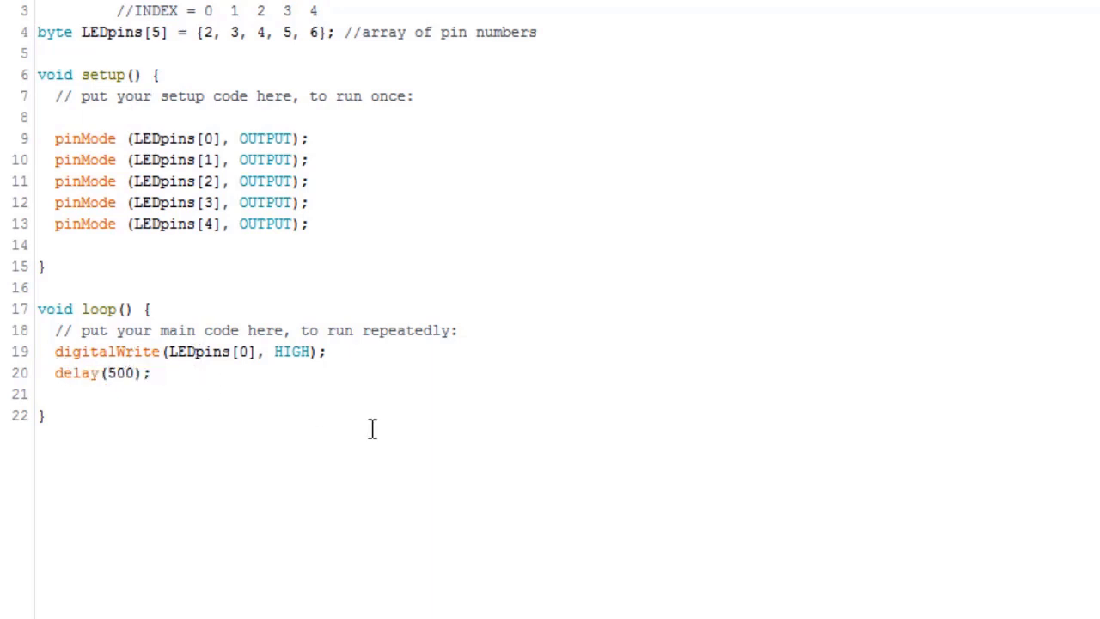
pyautogui.moveTo(178, 379)
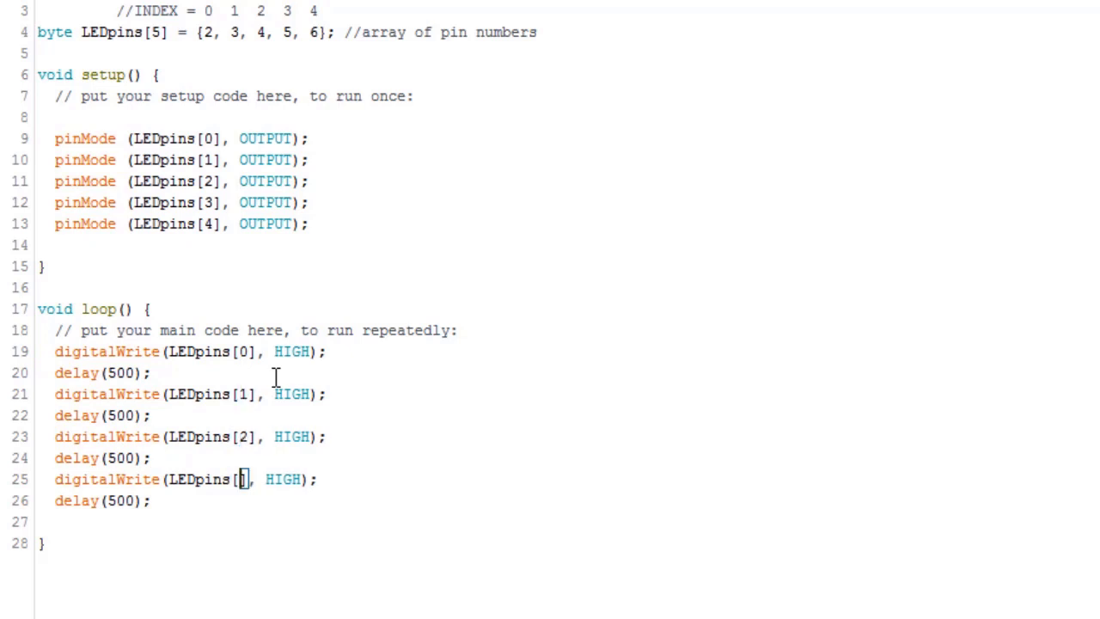
# Light LEDpins[1] through [4] with 500 ms pauses, ending with delay(2000);
pyautogui.write('3')
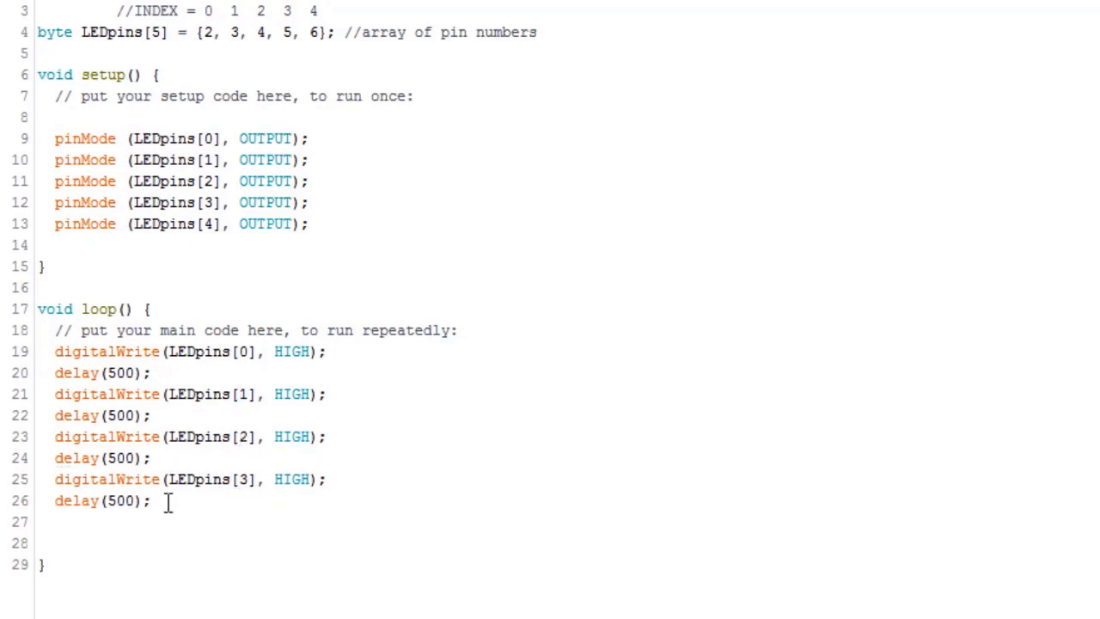
pyautogui.write('digitalWrite(LEDpins[4], HIGH);')
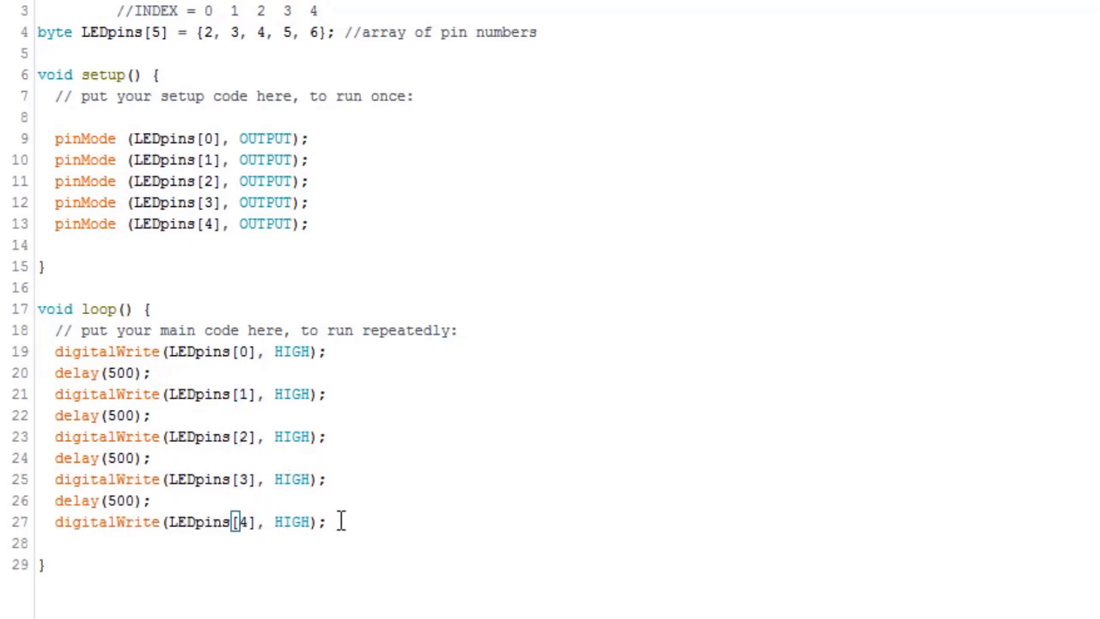
pyautogui.write('del')
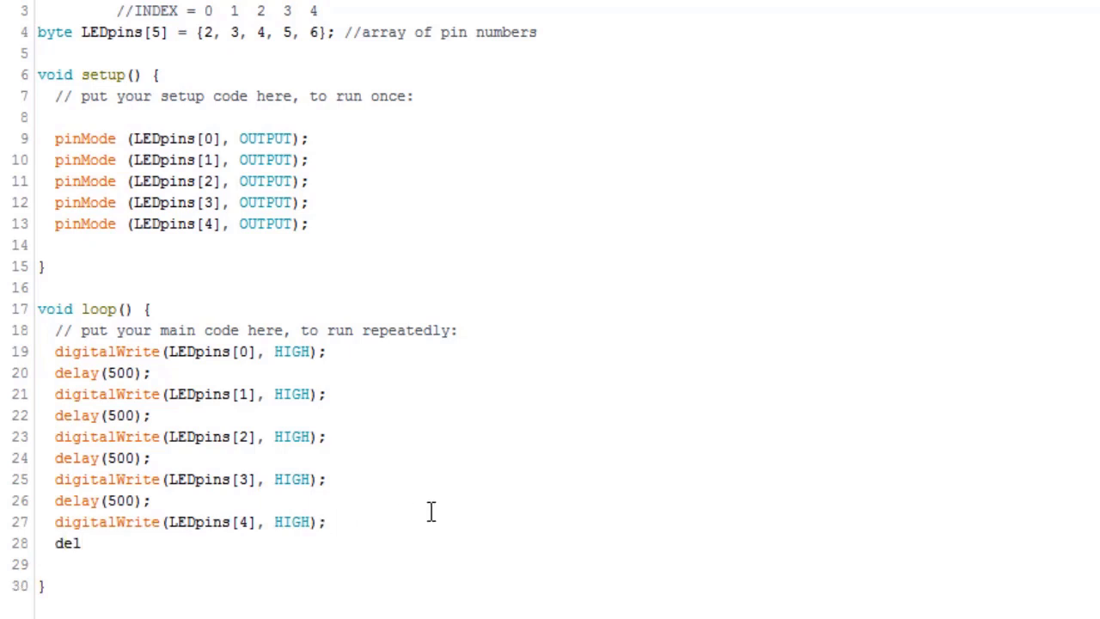
pyautogui.write('ay(')
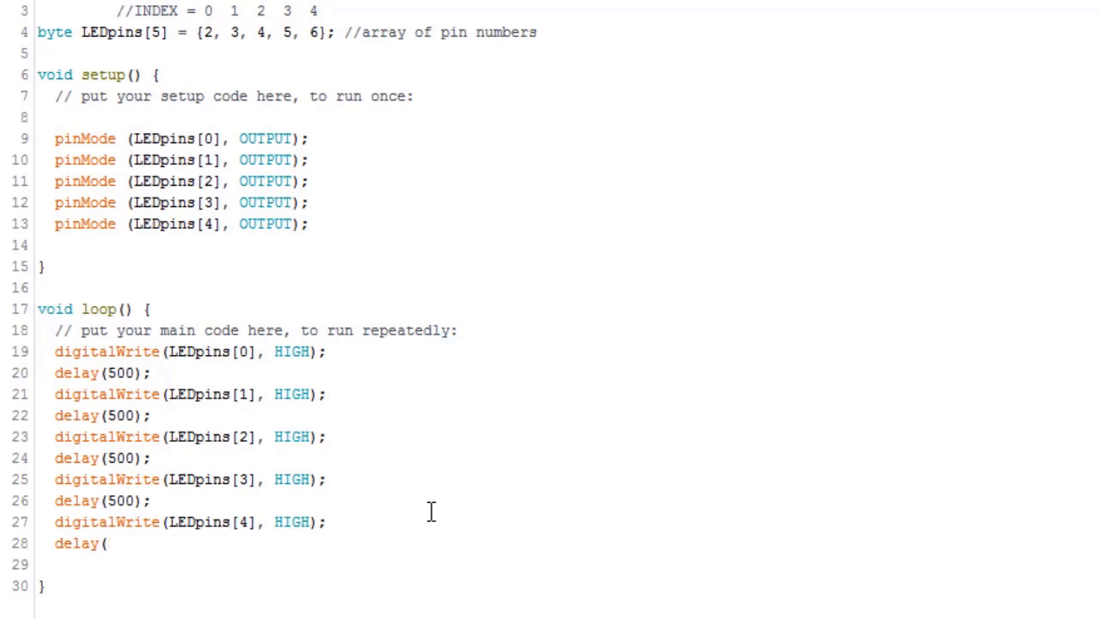
pyautogui.write('2000')
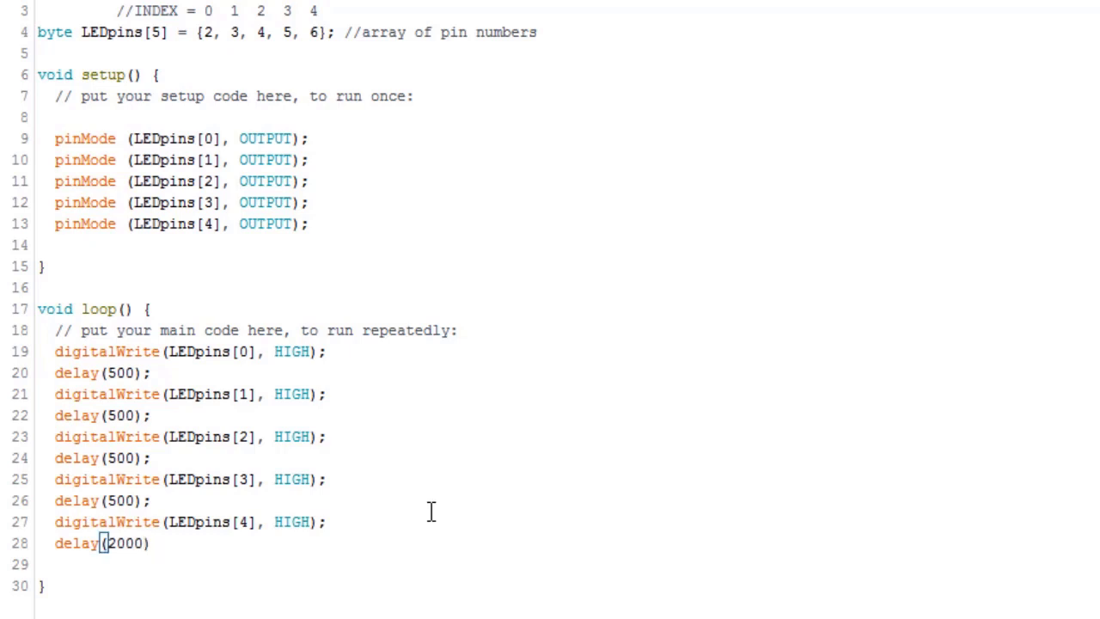
pyautogui.write(';')
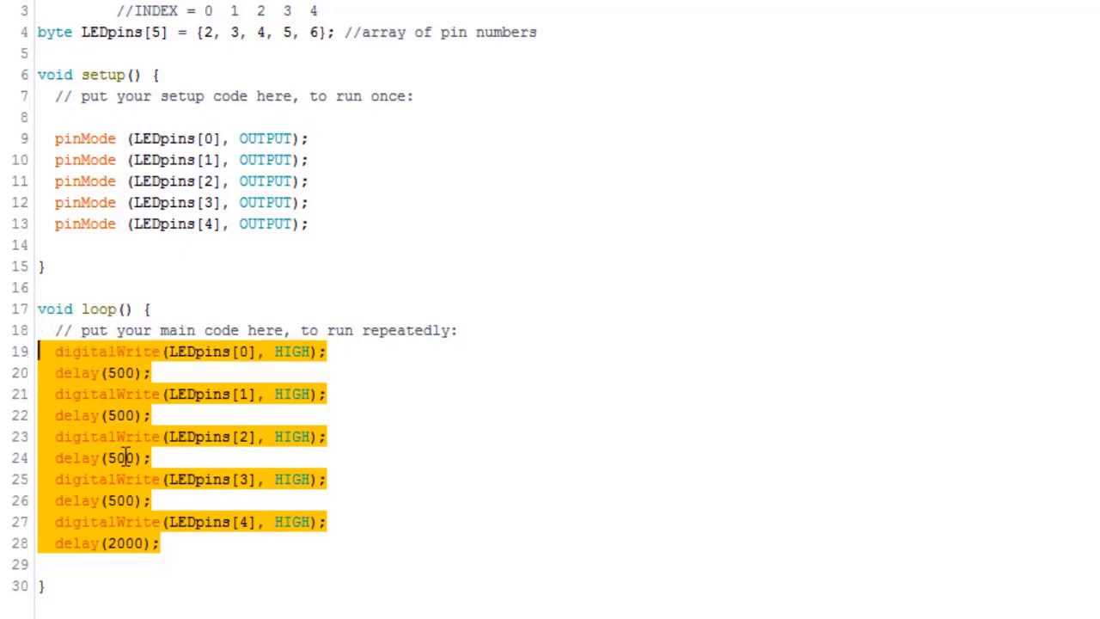
# Paste the lighting sequence below the 2000 ms delay and change its first HIGH to LOW
pyautogui.click(191, 544)
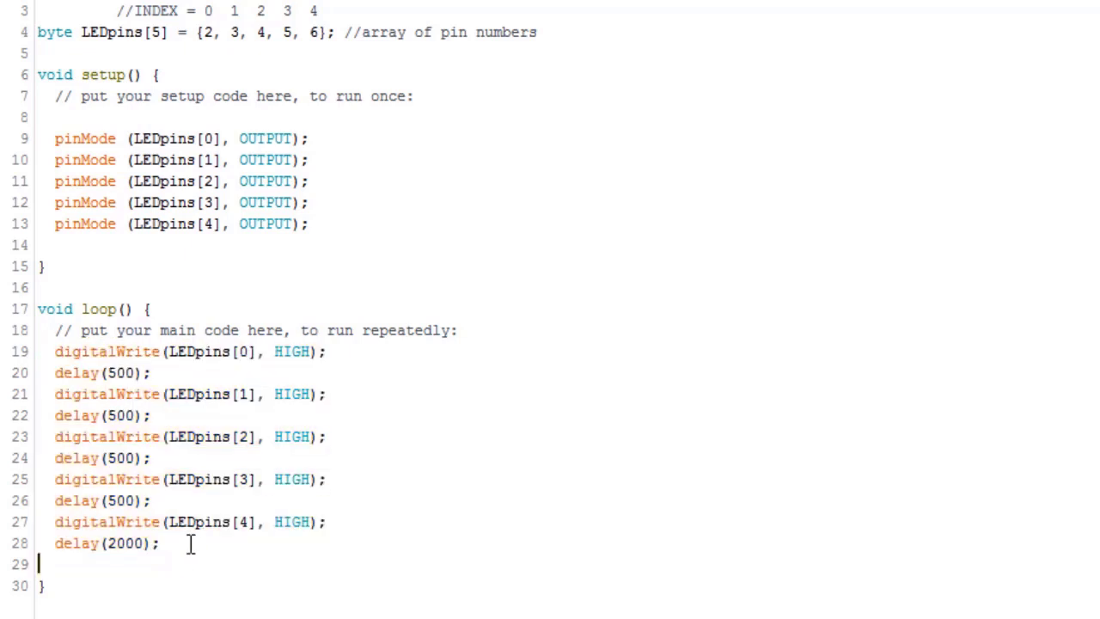
pyautogui.press('enter')
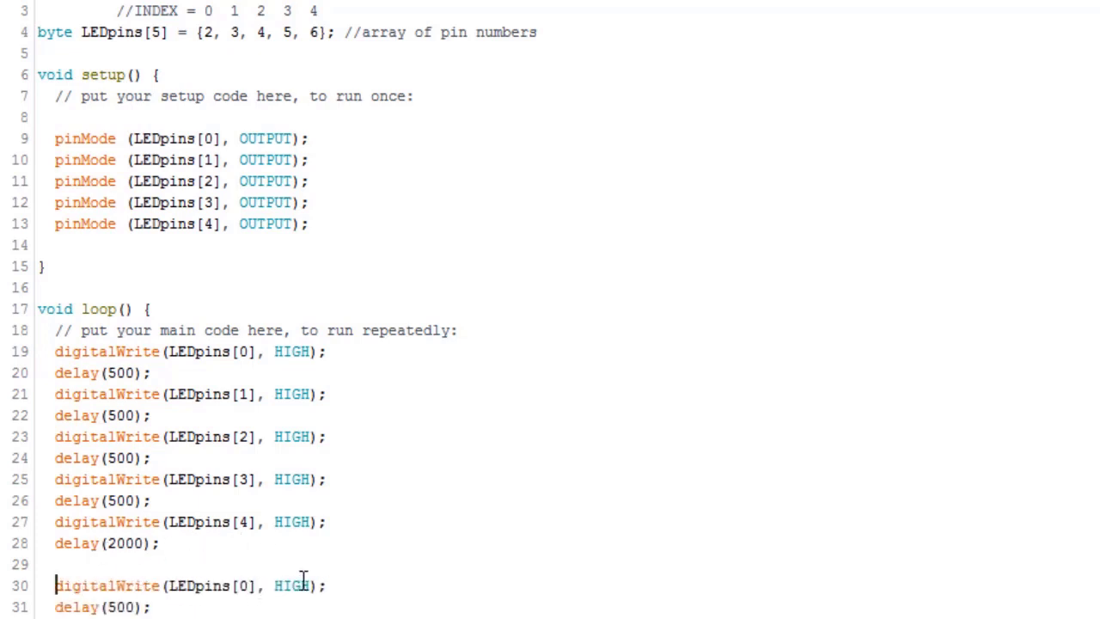
pyautogui.doubleClick(292, 585)
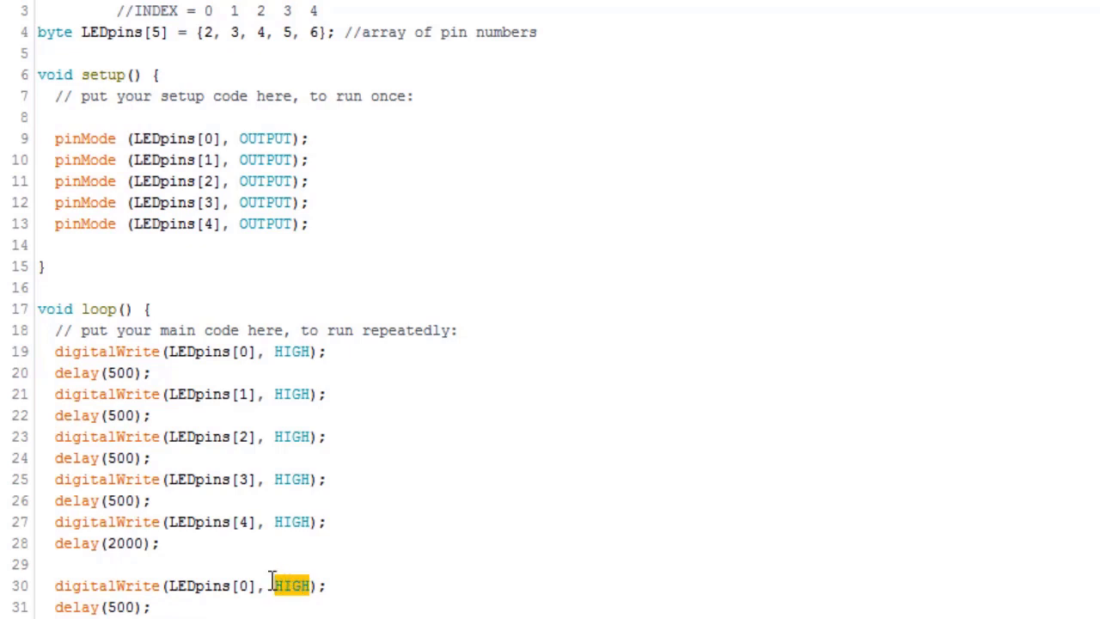
pyautogui.write('LOW')
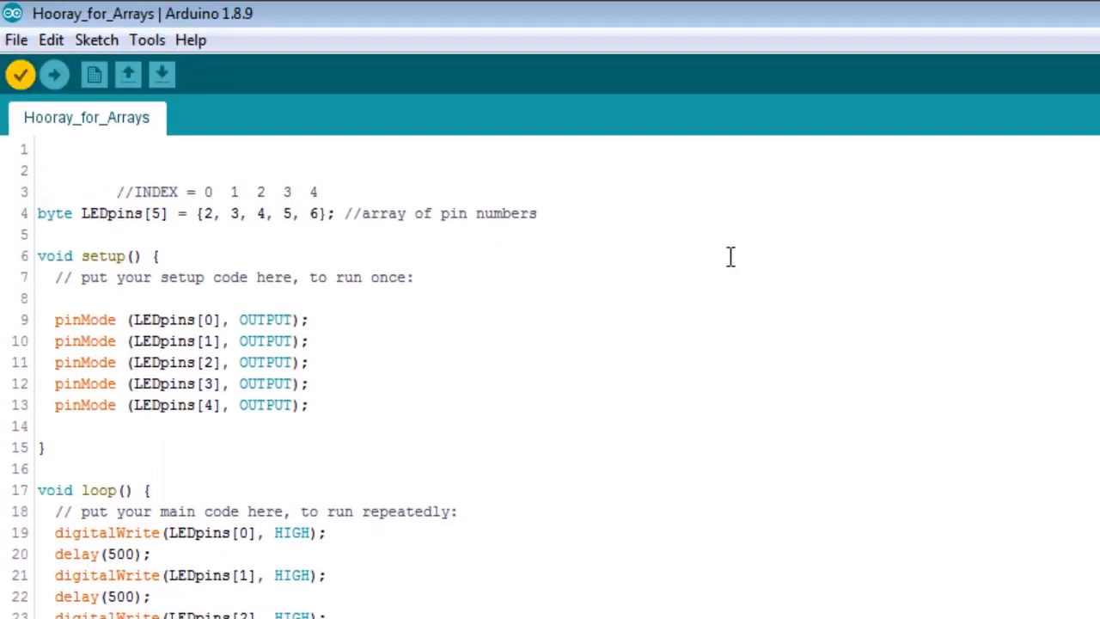
# Verify the sketch with the reverse LOW sequence from LEDpins[4] to [0]
pyautogui.click(20, 74)
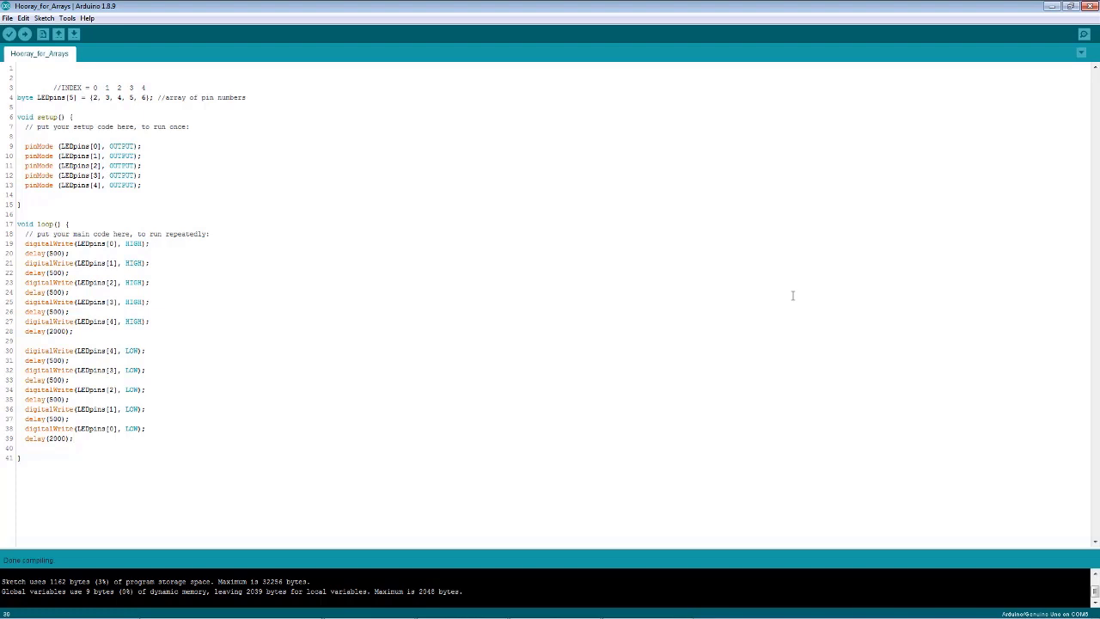
pyautogui.moveTo(211, 123)
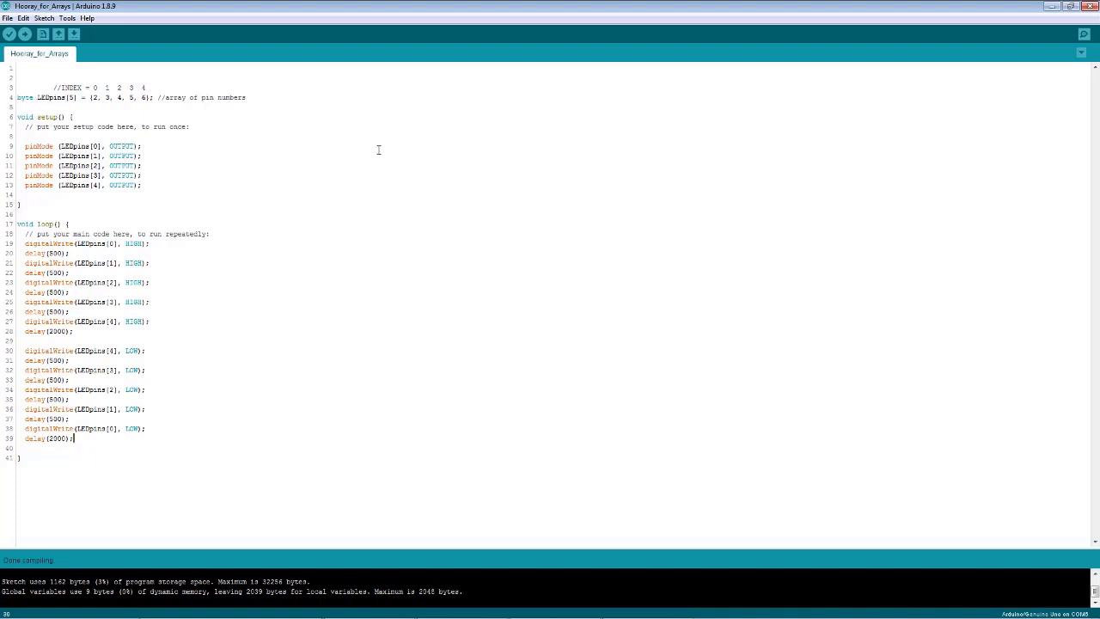
pyautogui.moveTo(884, 417)
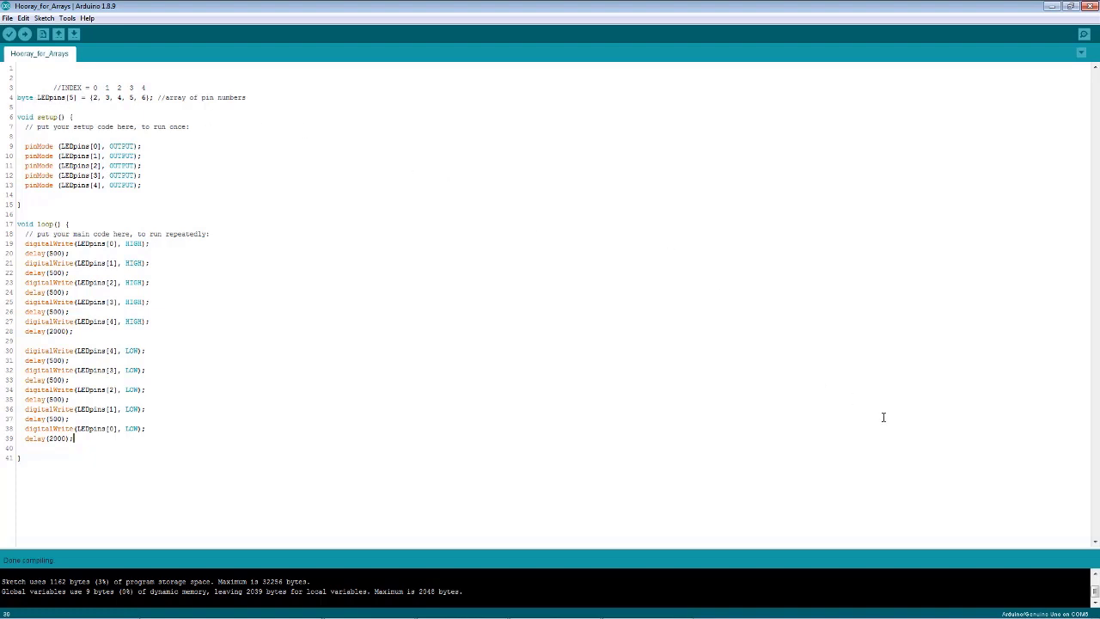
pyautogui.moveTo(831, 435)
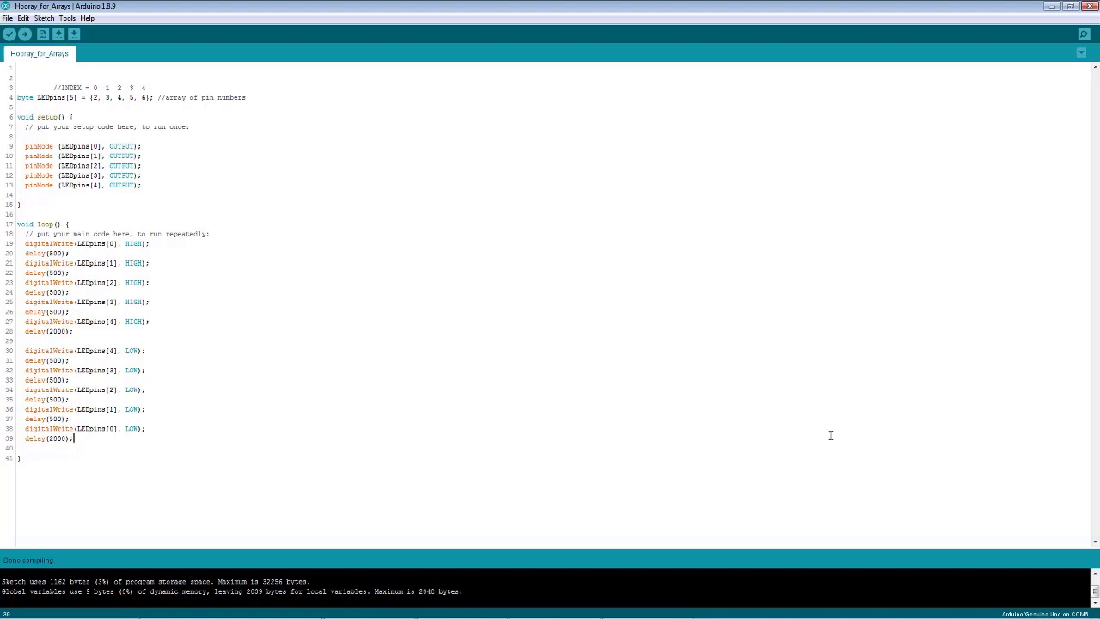
pyautogui.moveTo(613, 417)
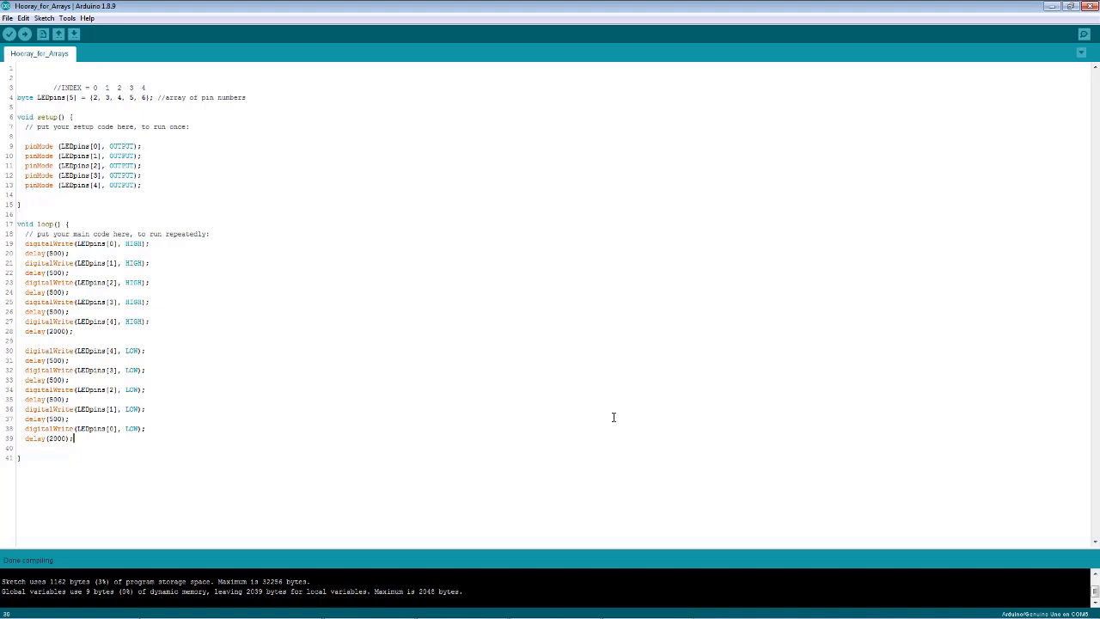
pyautogui.moveTo(955, 470)
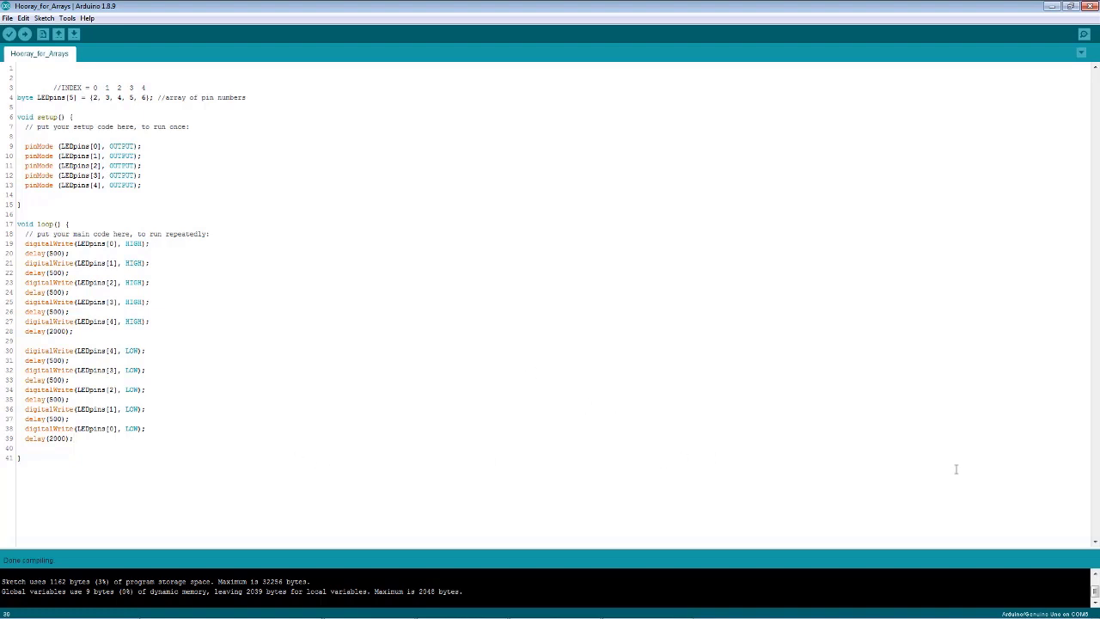